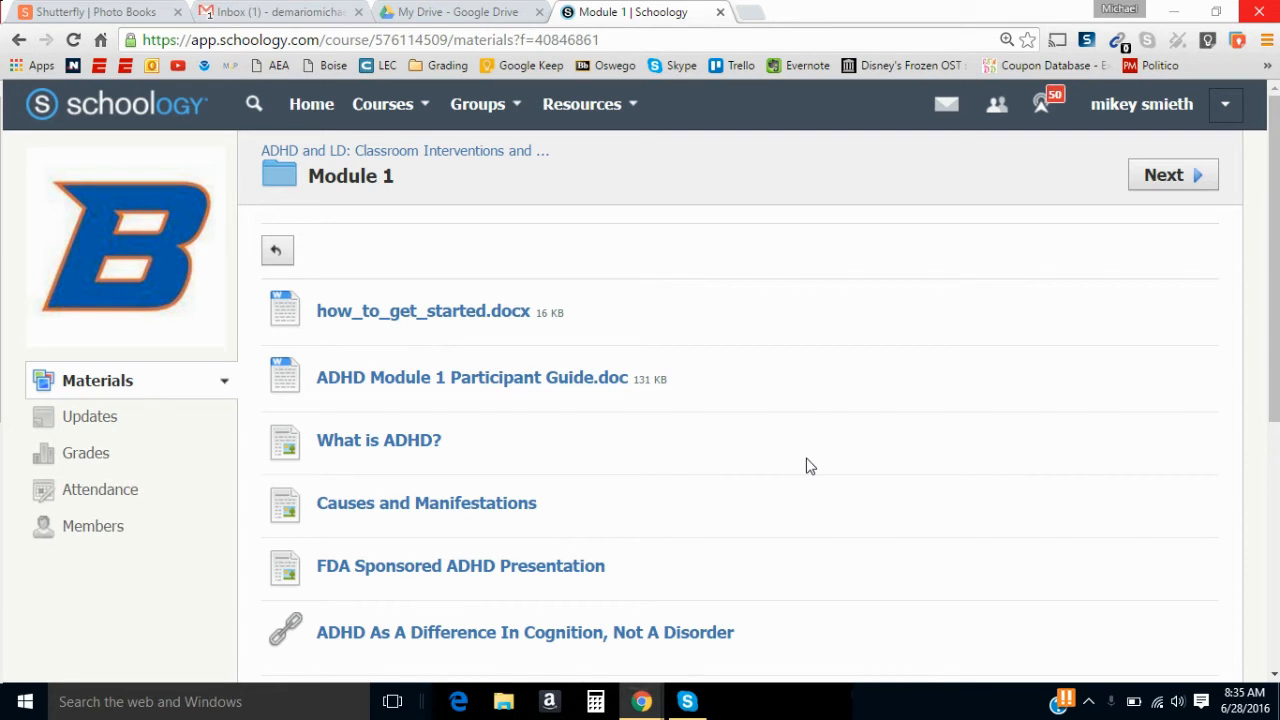
mouse_move(728, 400)
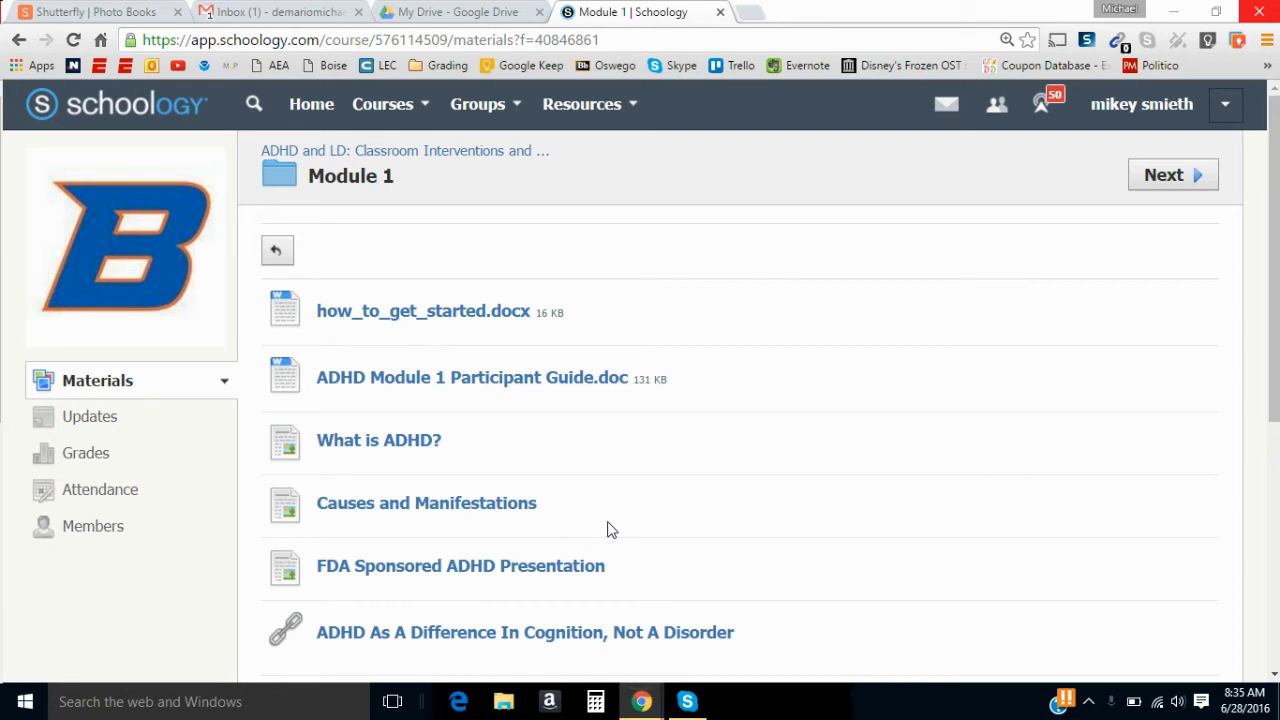
mouse_move(650, 324)
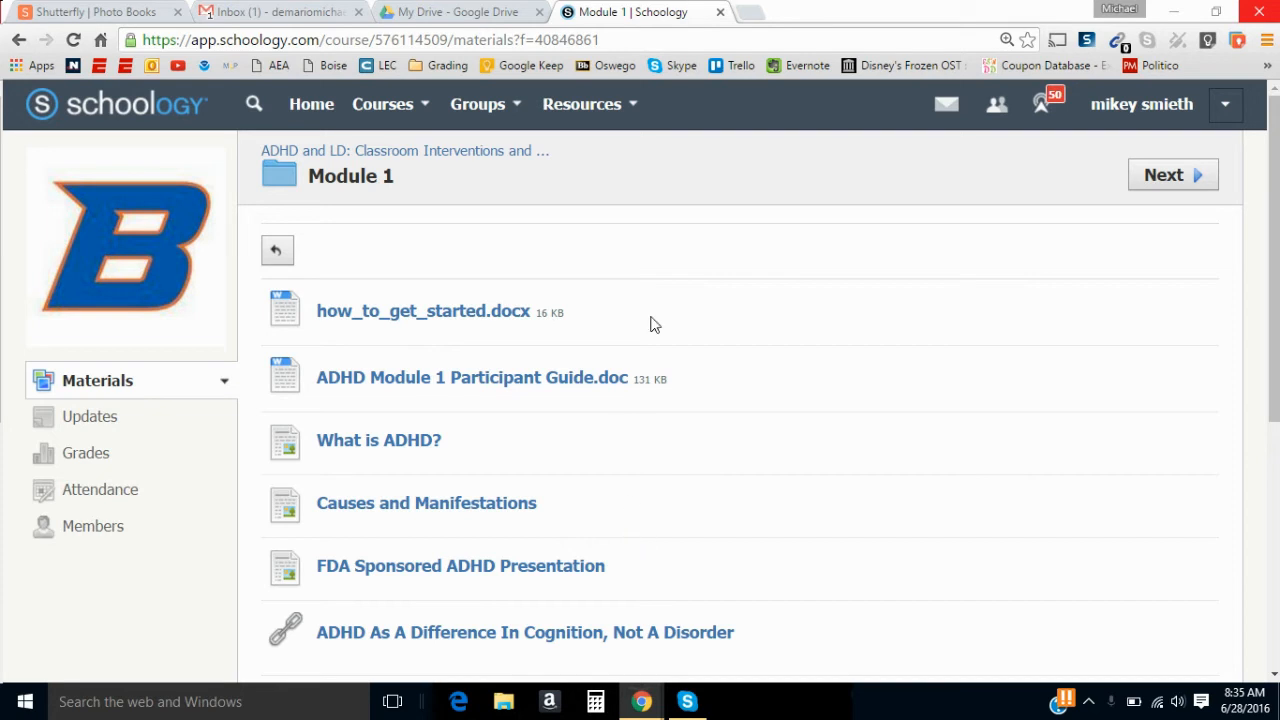
mouse_move(660, 294)
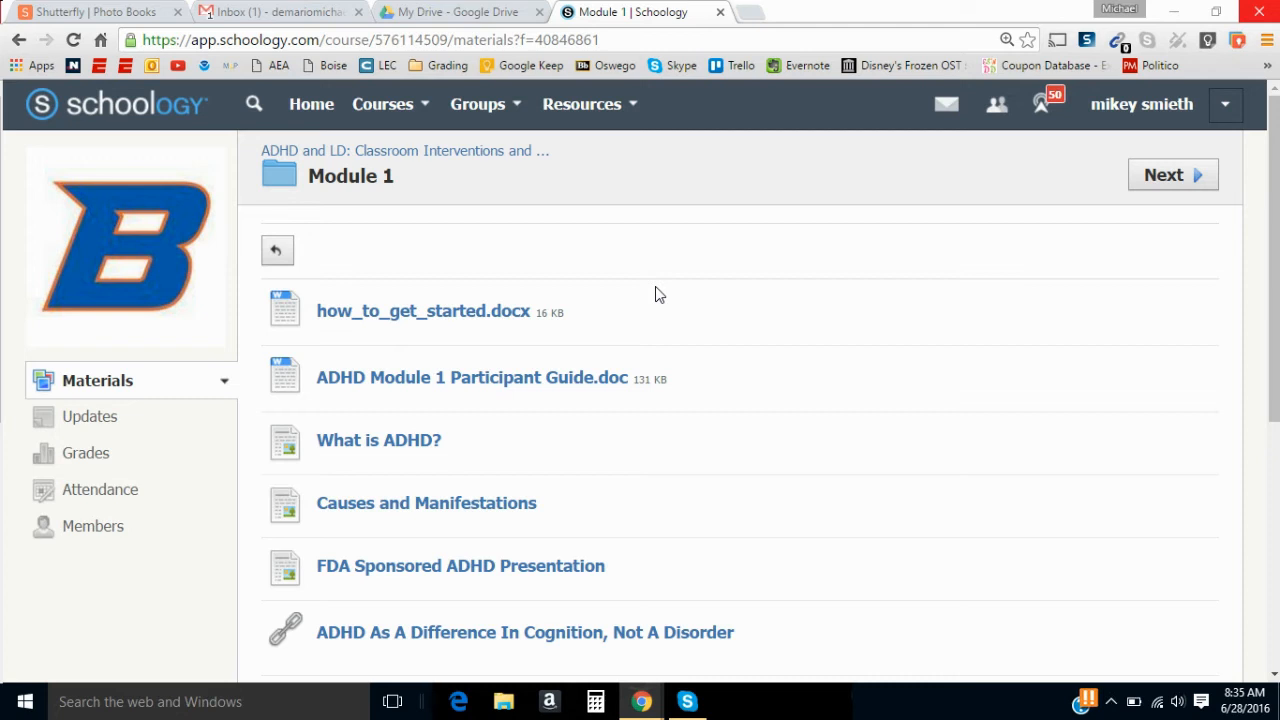
mouse_move(640, 284)
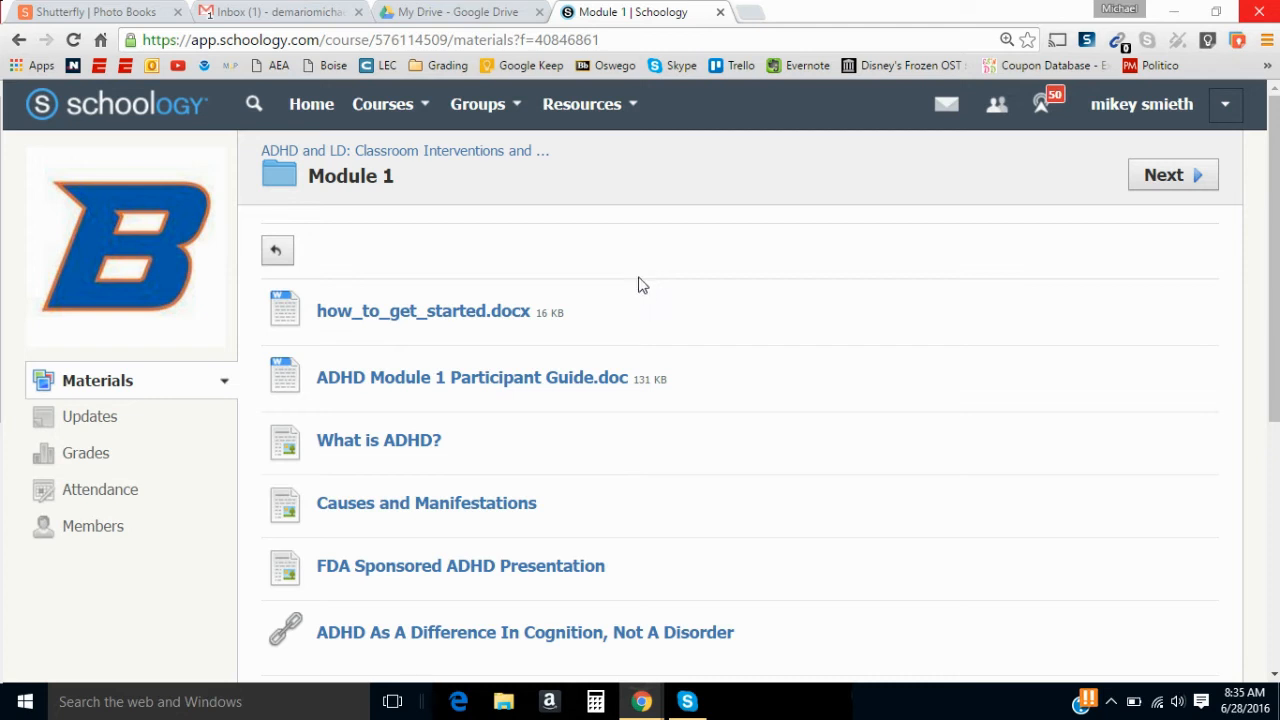
mouse_move(630, 316)
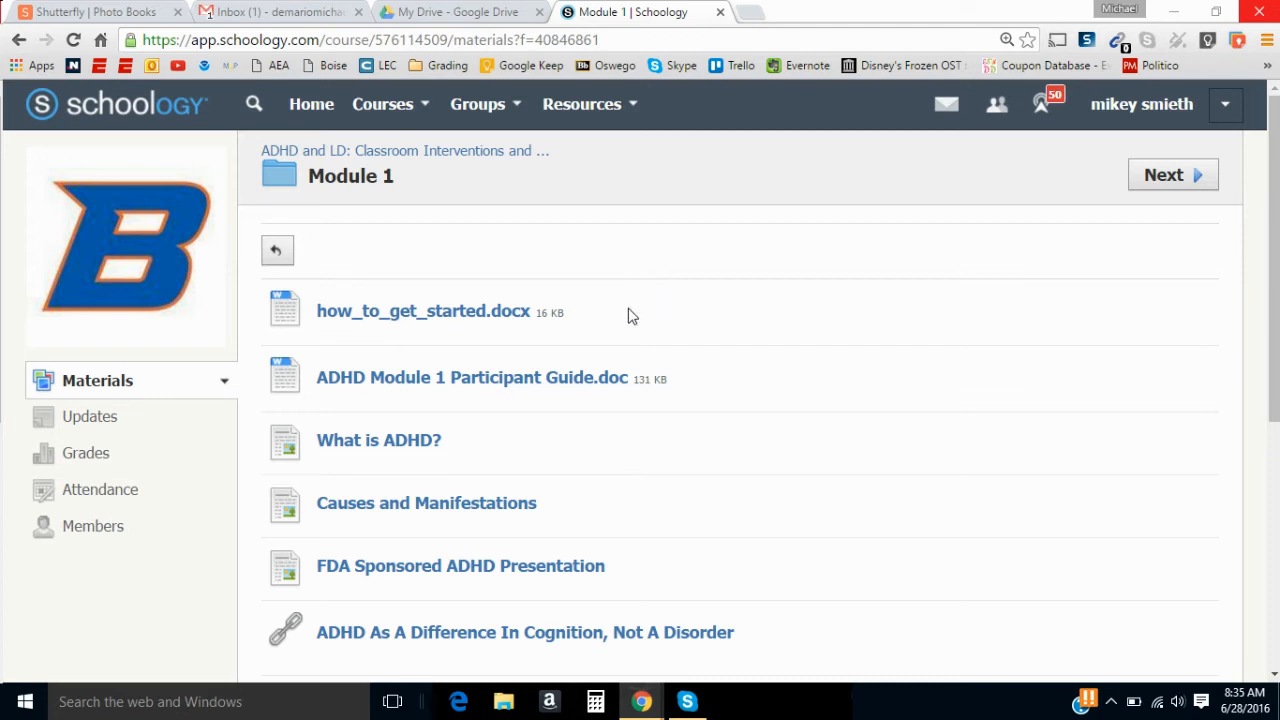
mouse_move(616, 328)
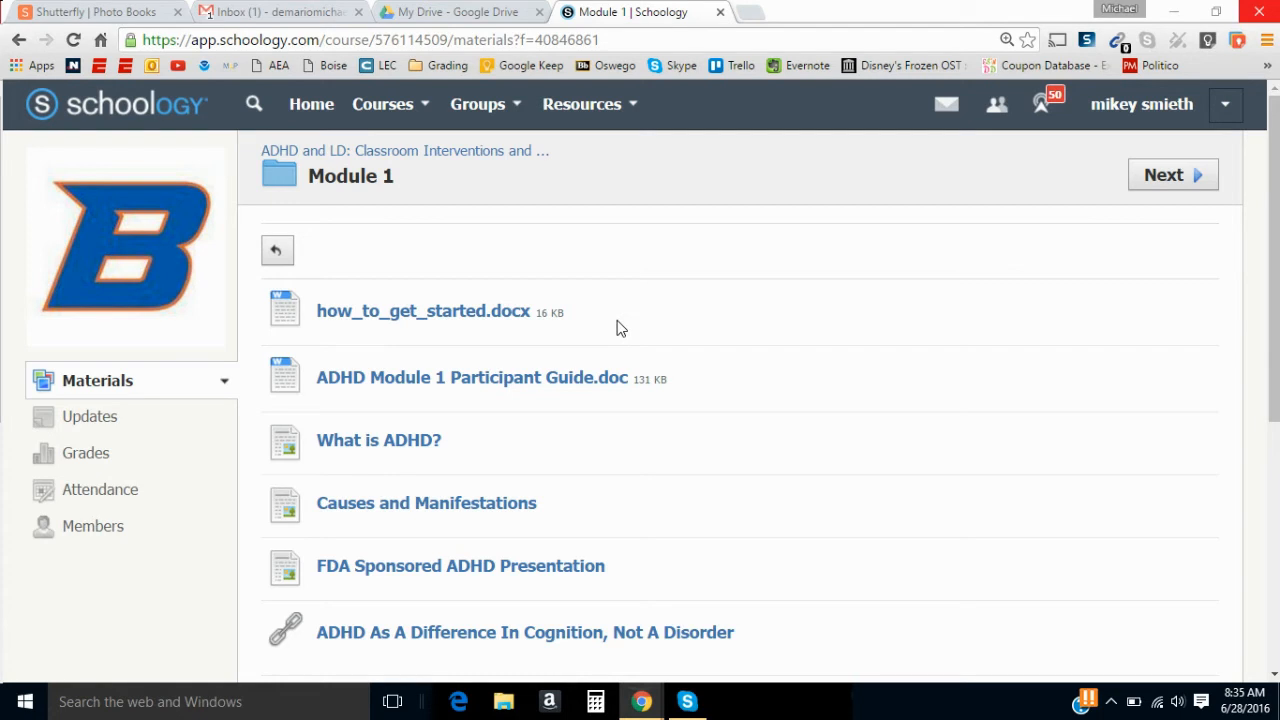
mouse_move(656, 338)
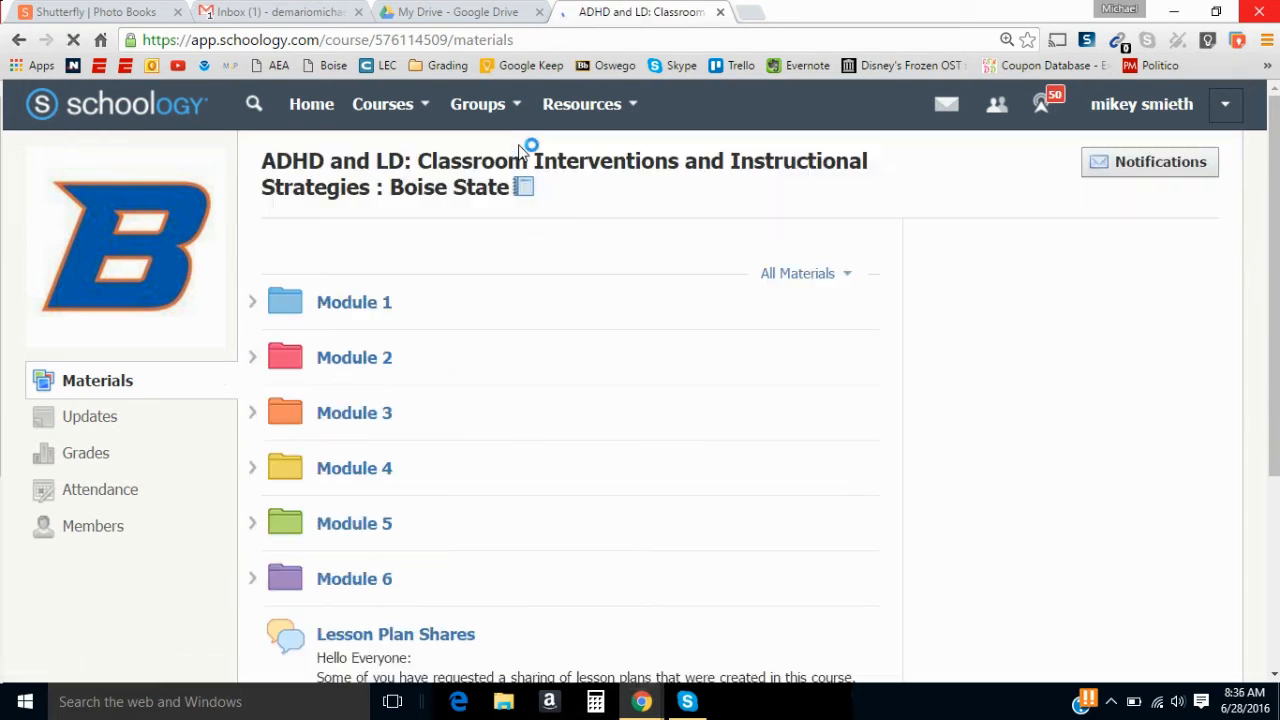
Step: Open the Module 1 folder from the course Materials list
scroll("down", 3)
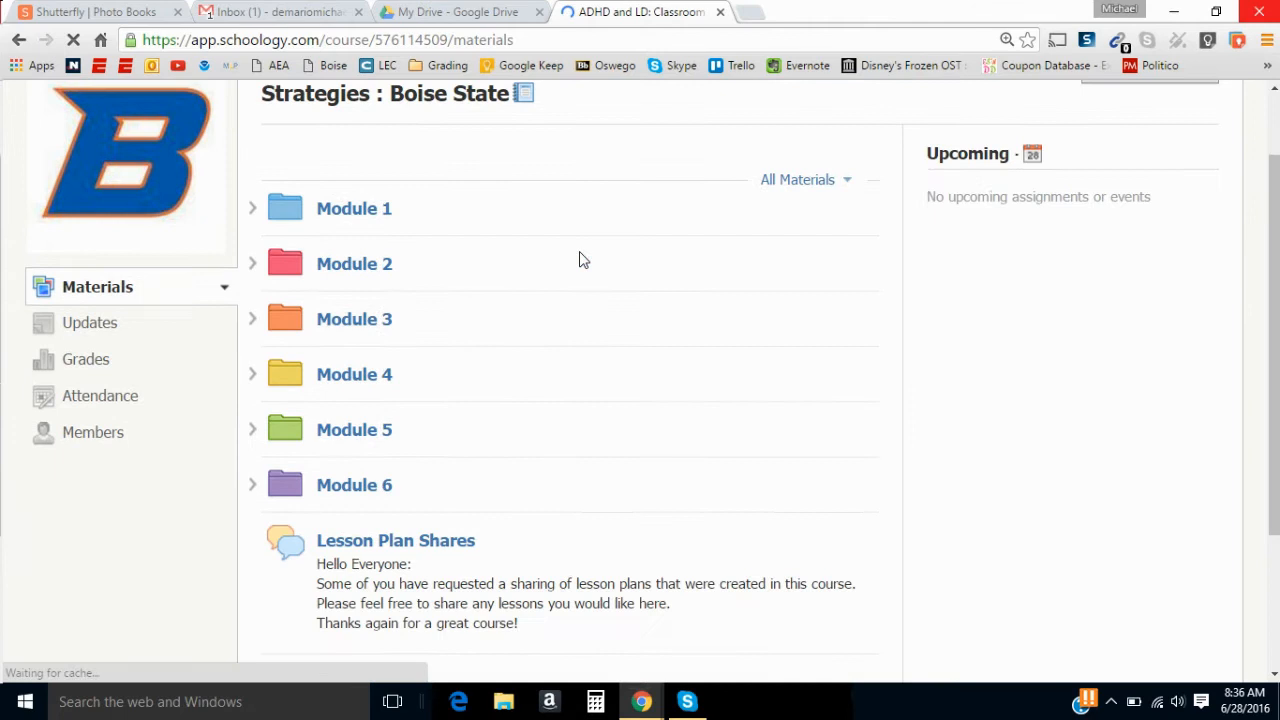
scroll("down", 3)
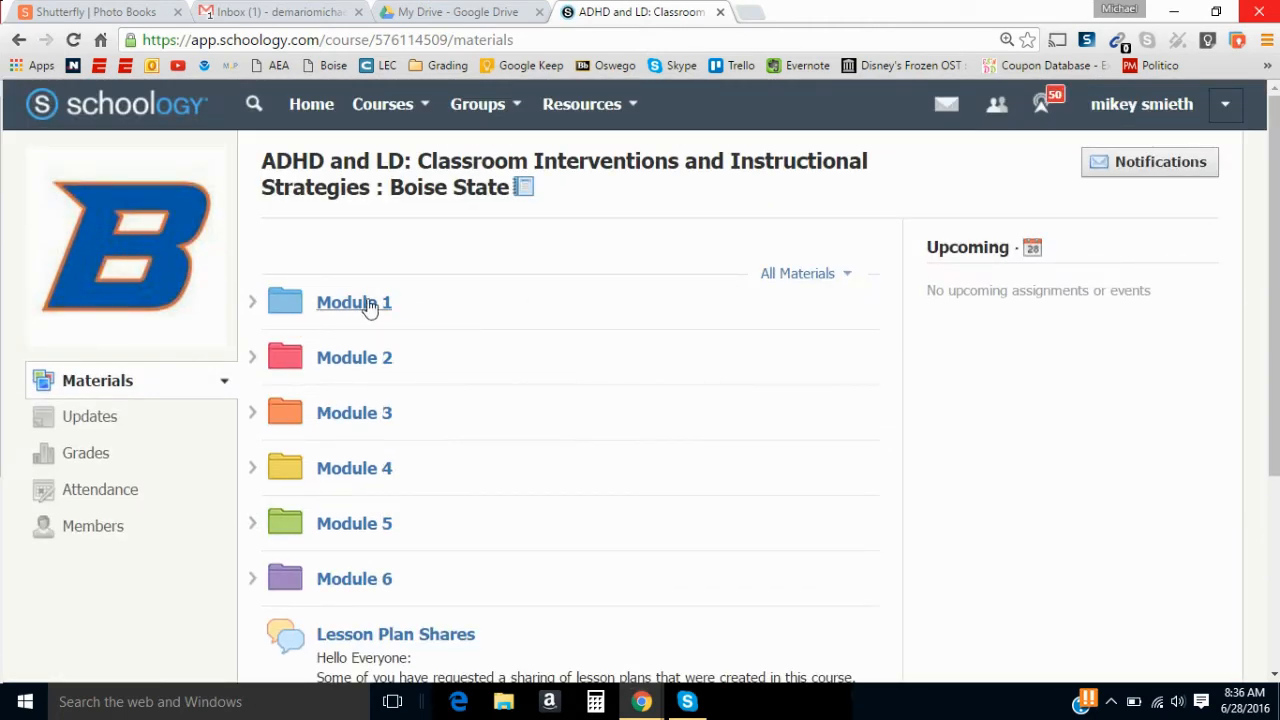
left_click(354, 302)
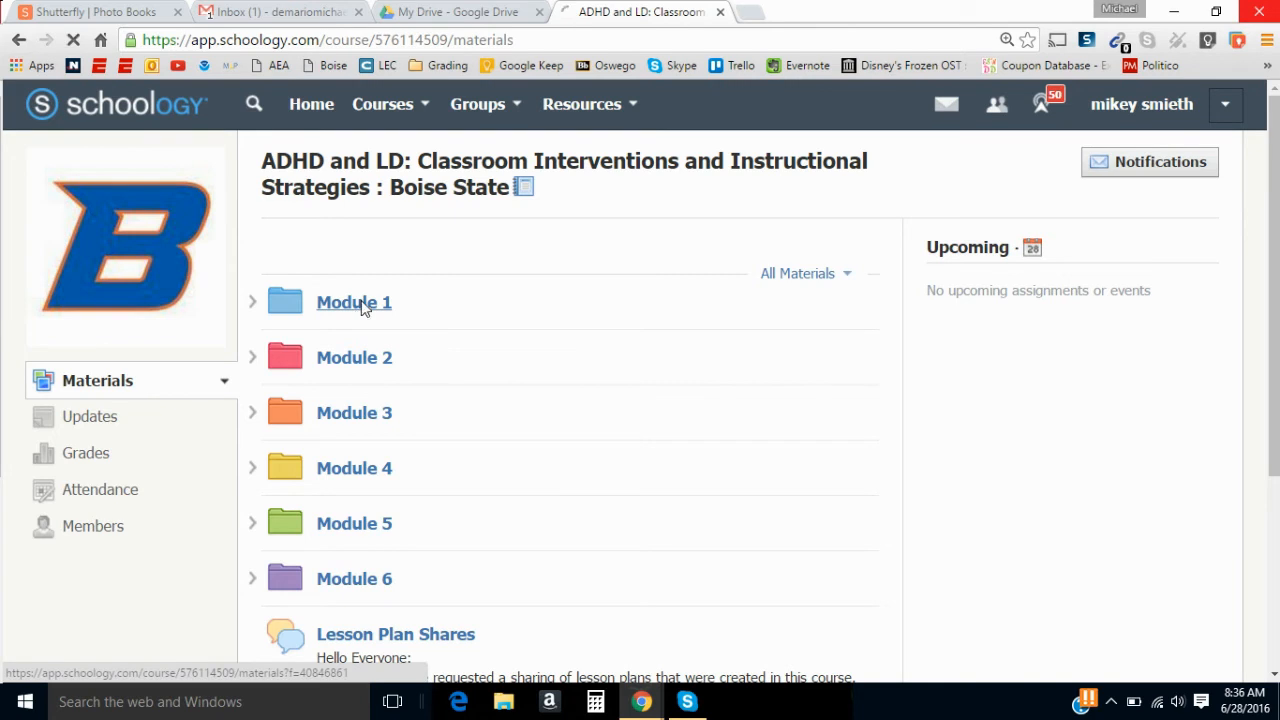
left_click(354, 302)
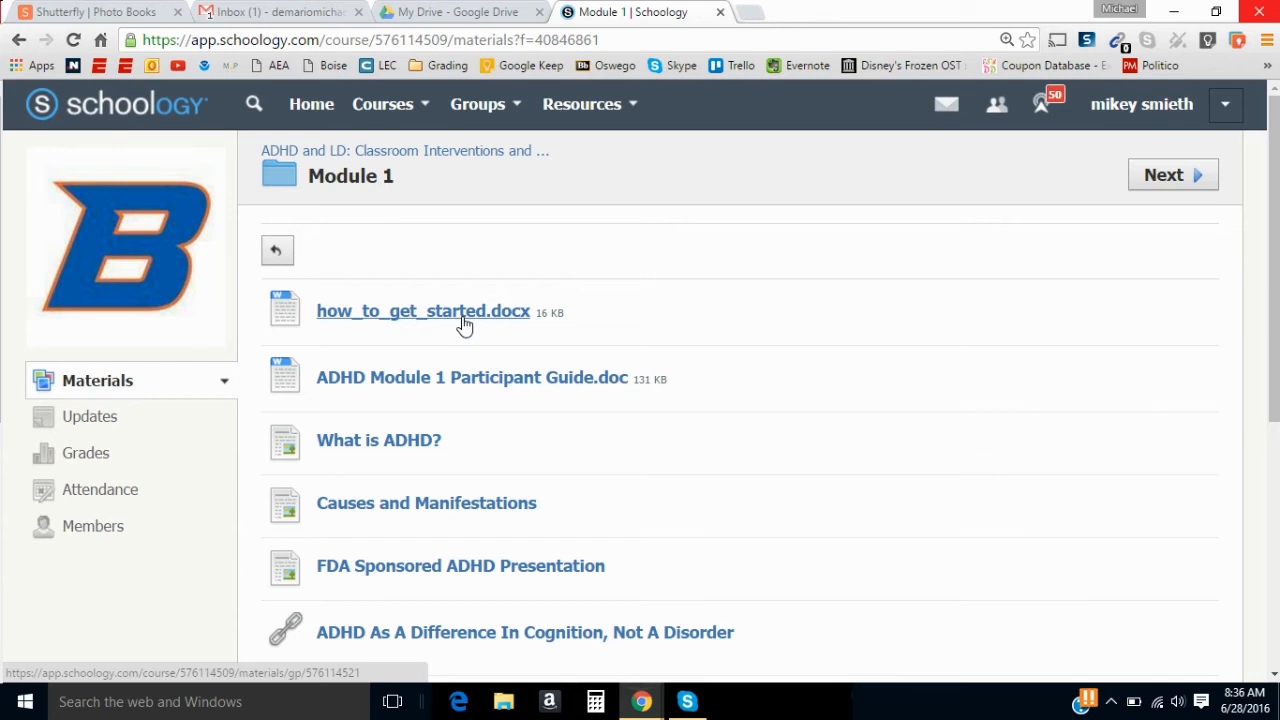
mouse_move(520, 364)
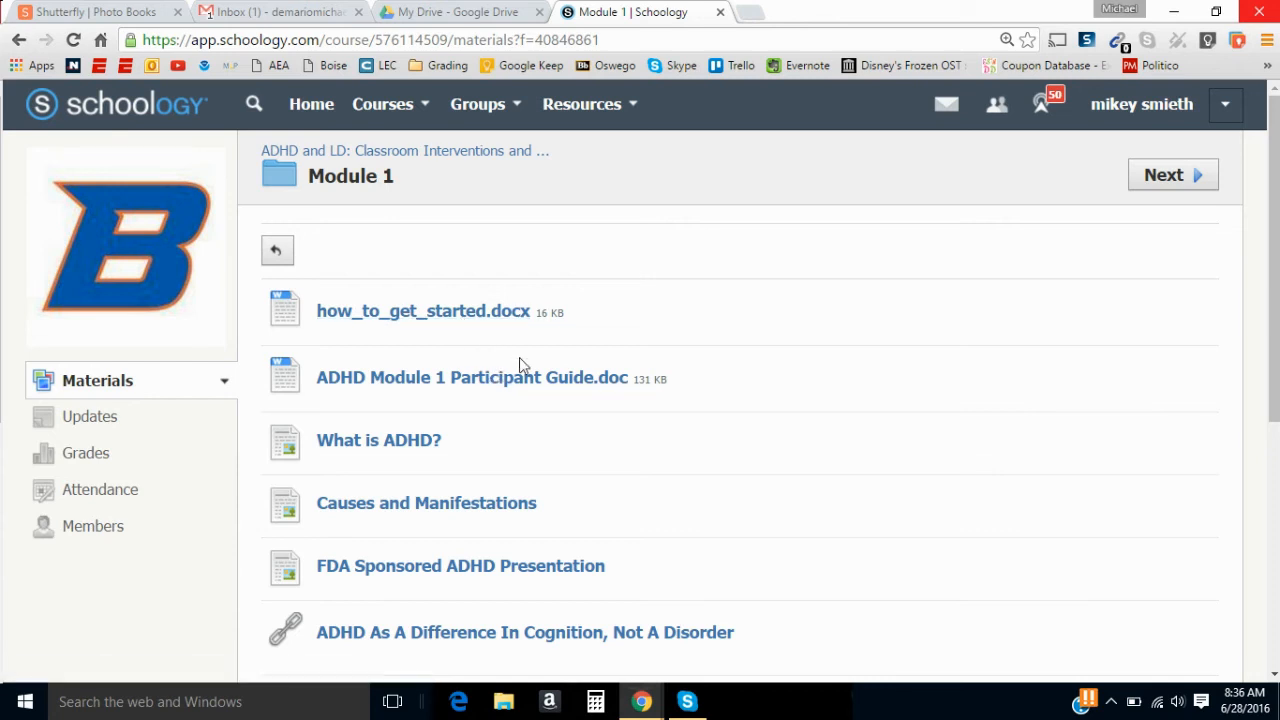
Step: Preview ADHD Module 1 Participant Guide.doc from the Module 1 materials
scroll("down", 3)
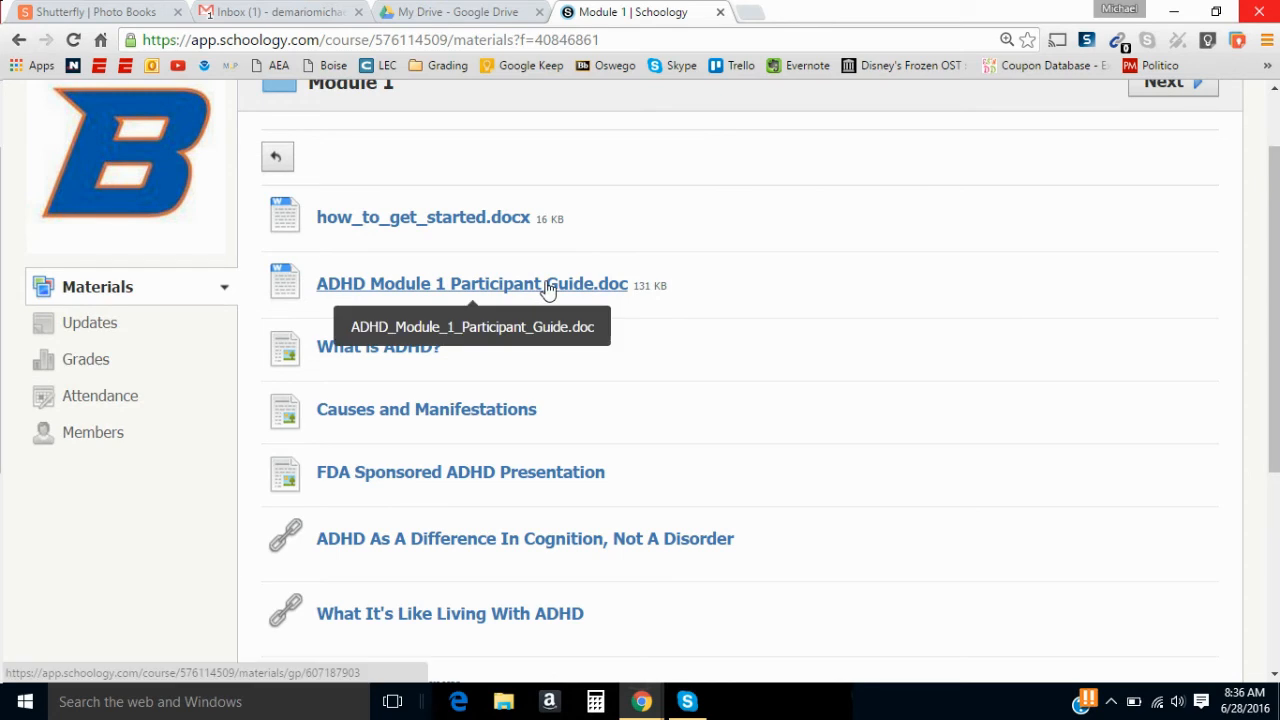
left_click(472, 284)
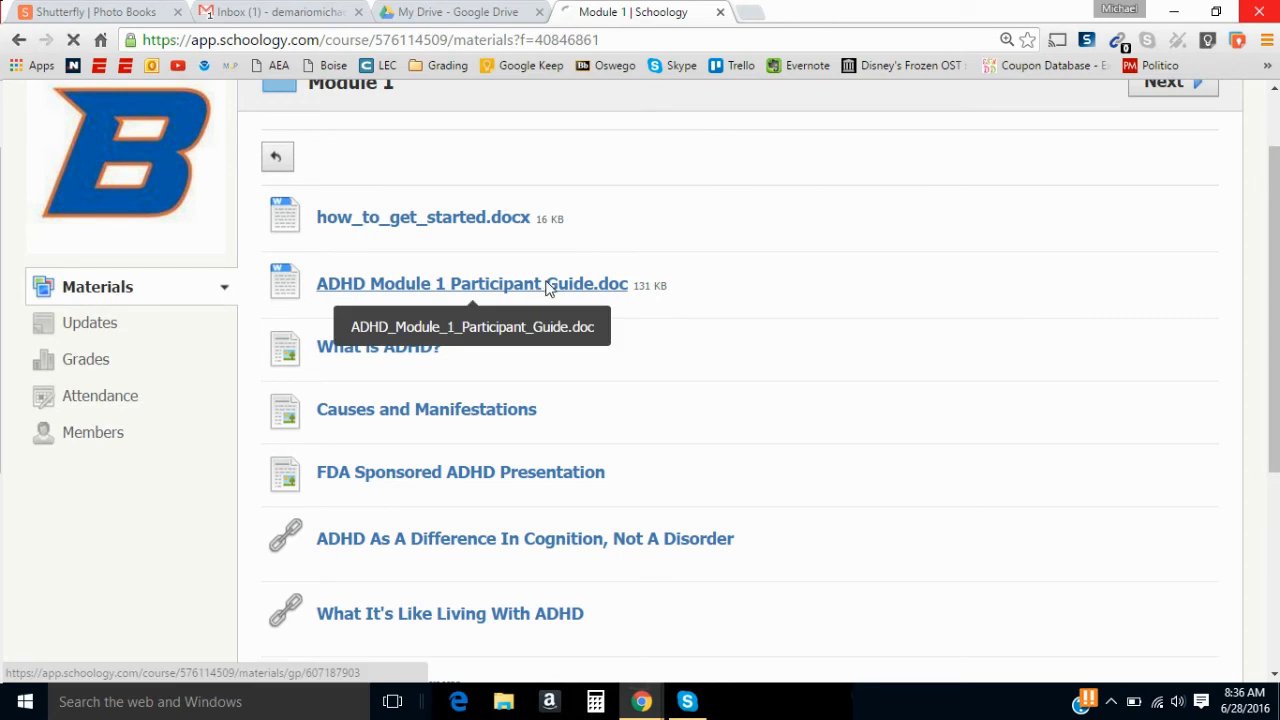
left_click(472, 284)
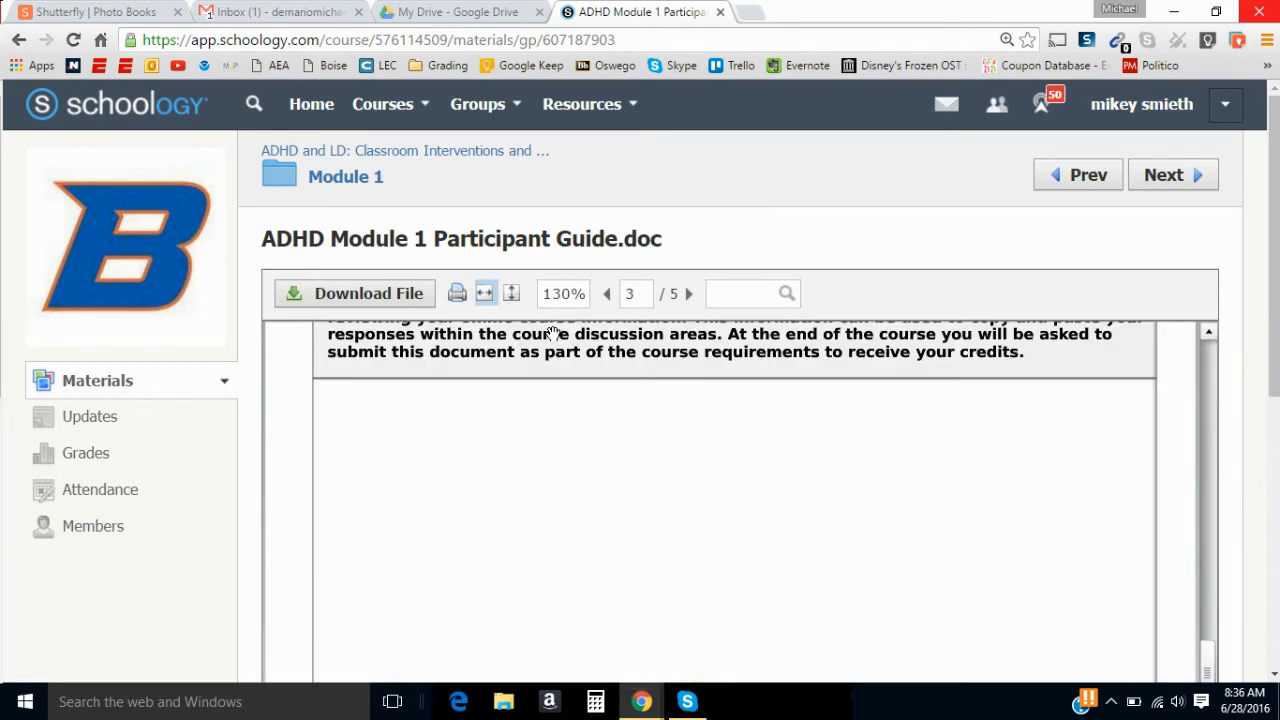
left_click(606, 292)
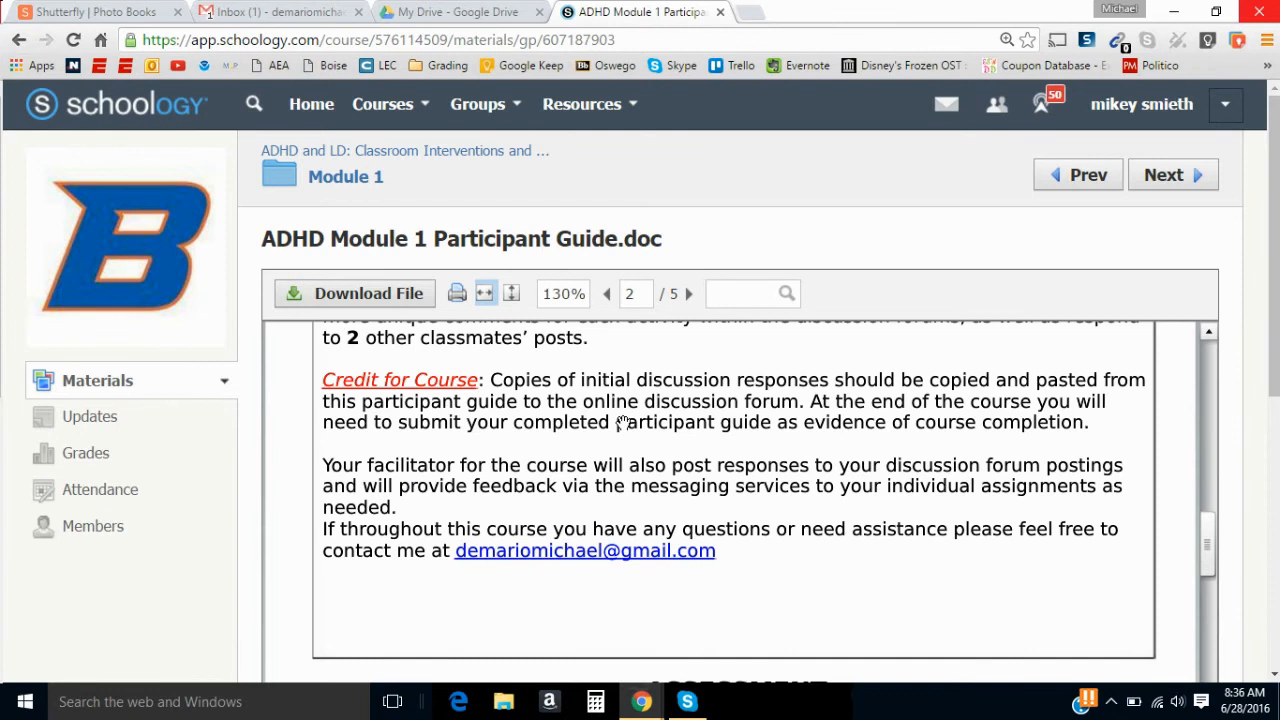
mouse_move(404, 304)
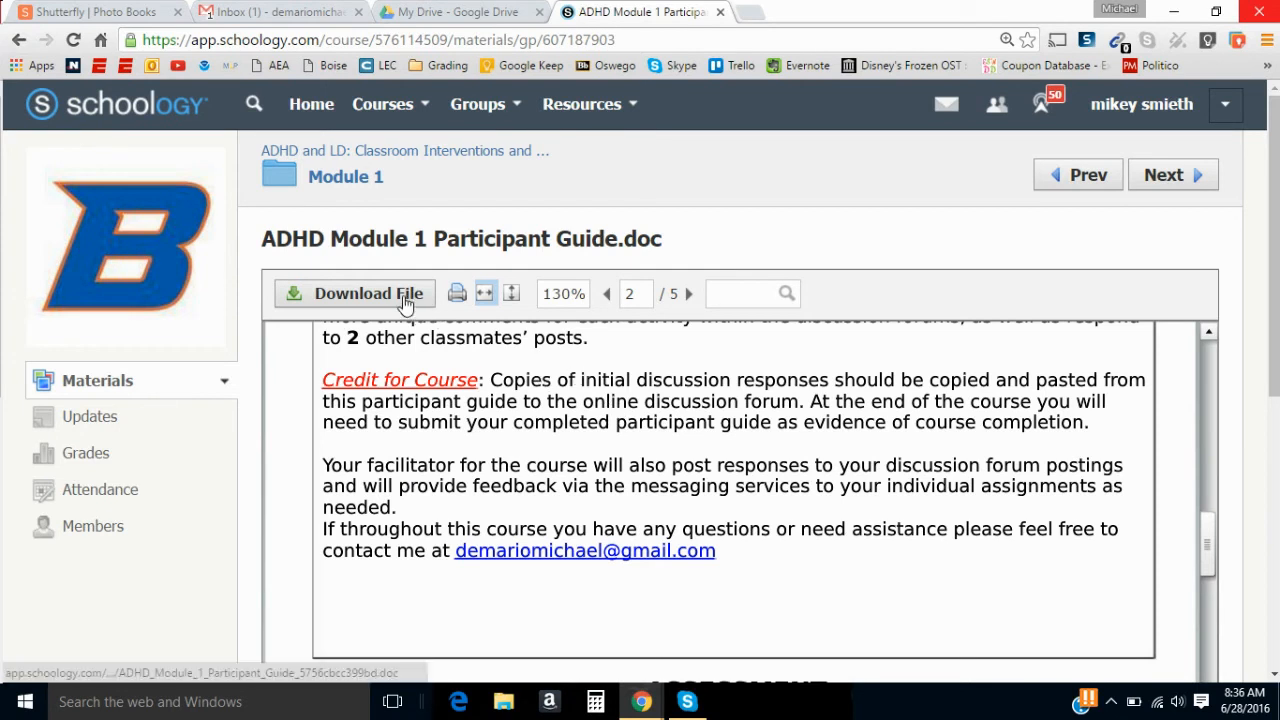
Step: Download the participant guide and open it in Word from Chrome's download bar
left_click(368, 292)
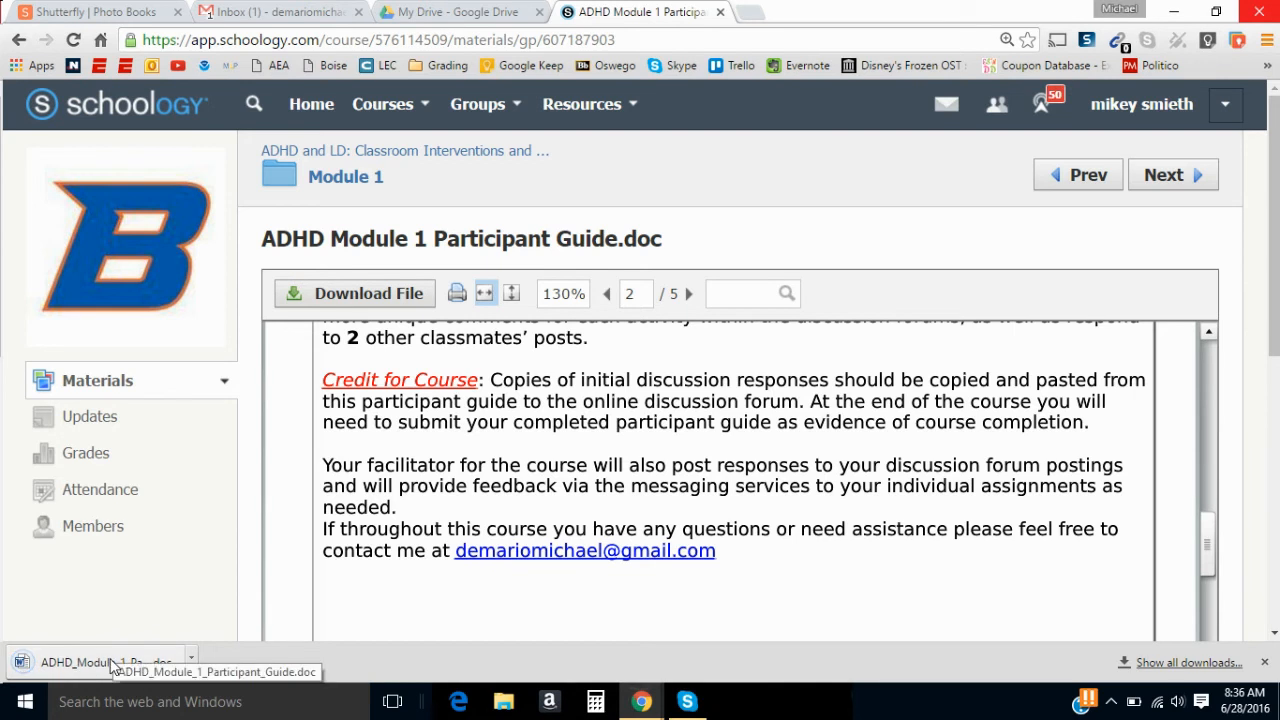
left_click(100, 662)
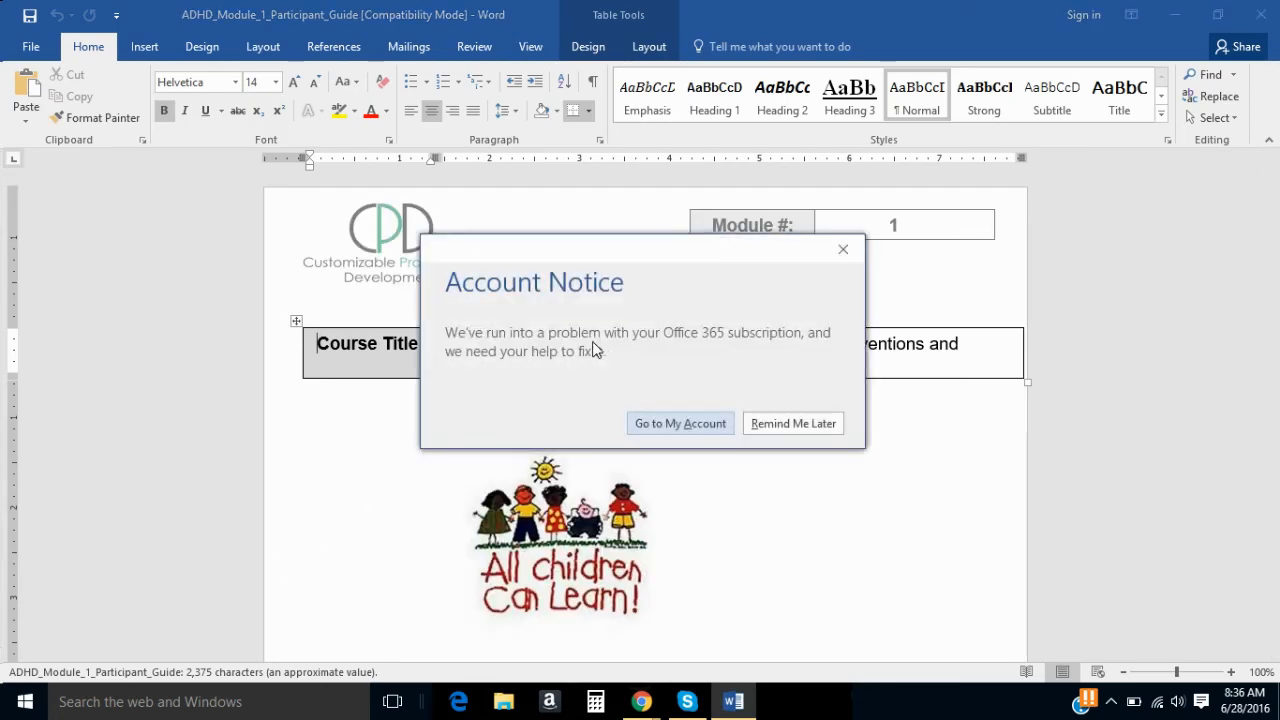
left_click(792, 424)
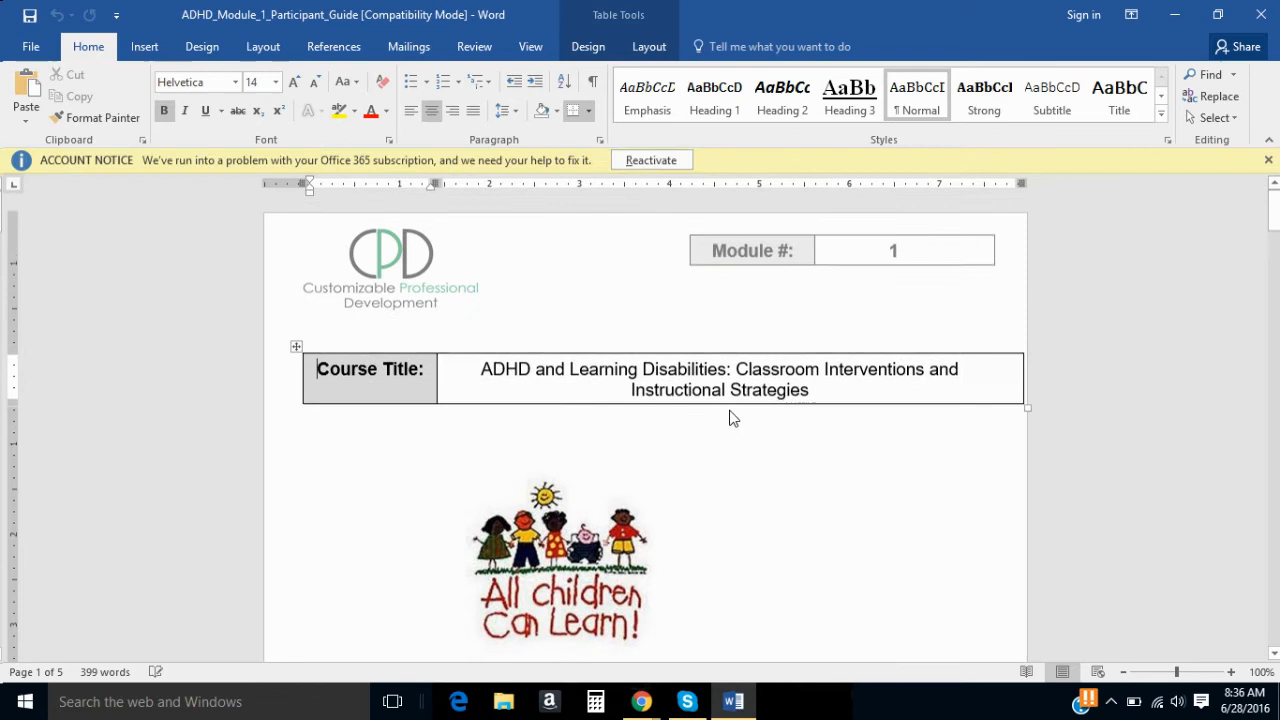
scroll("down", 3)
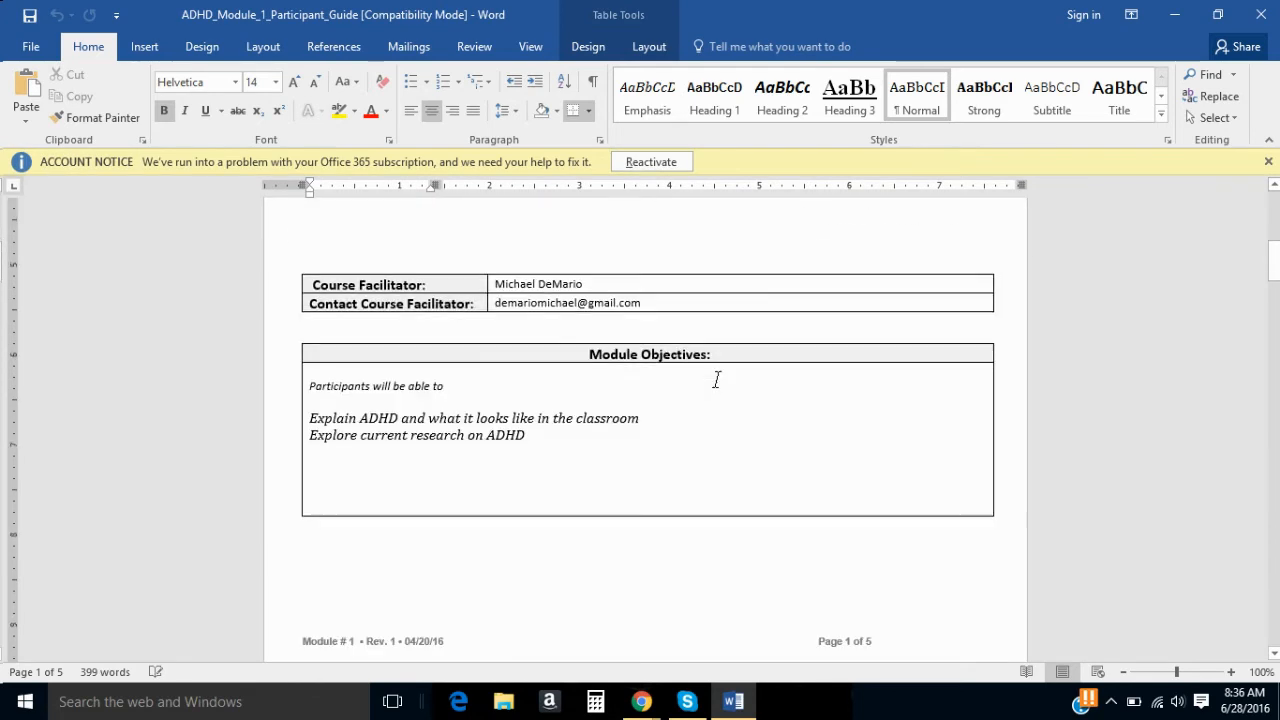
scroll("down", 3)
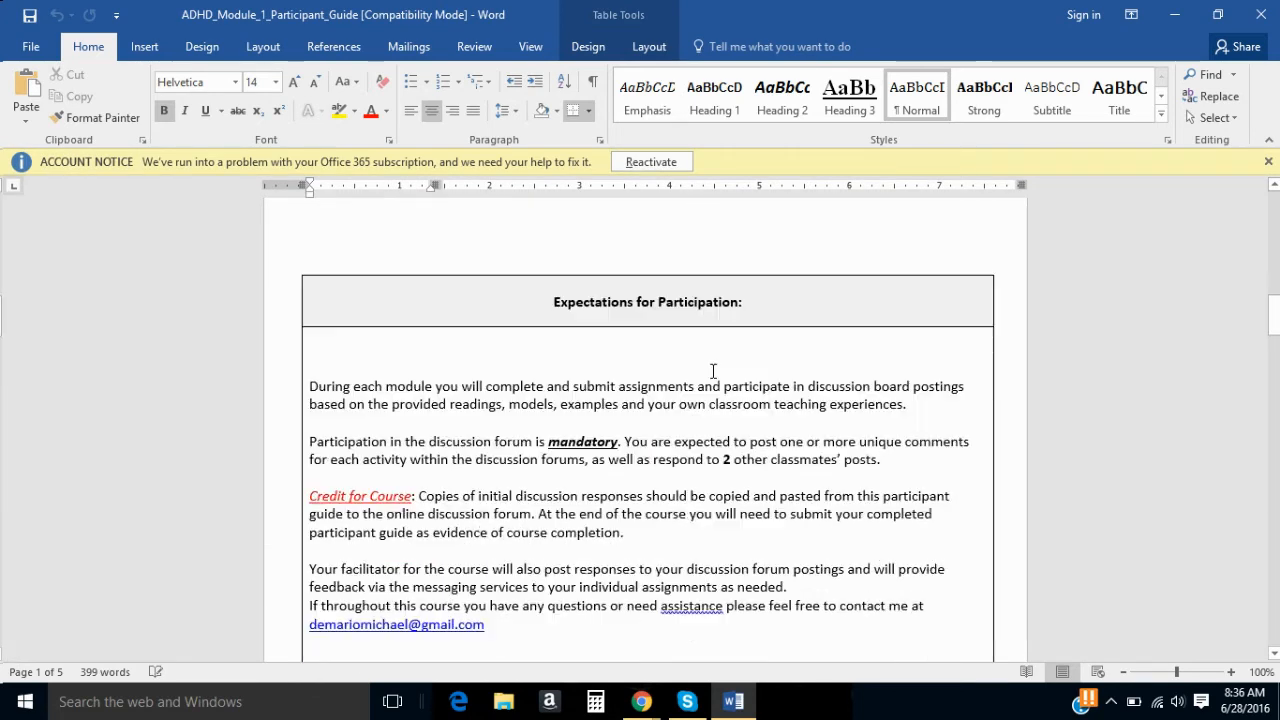
scroll("down", 3)
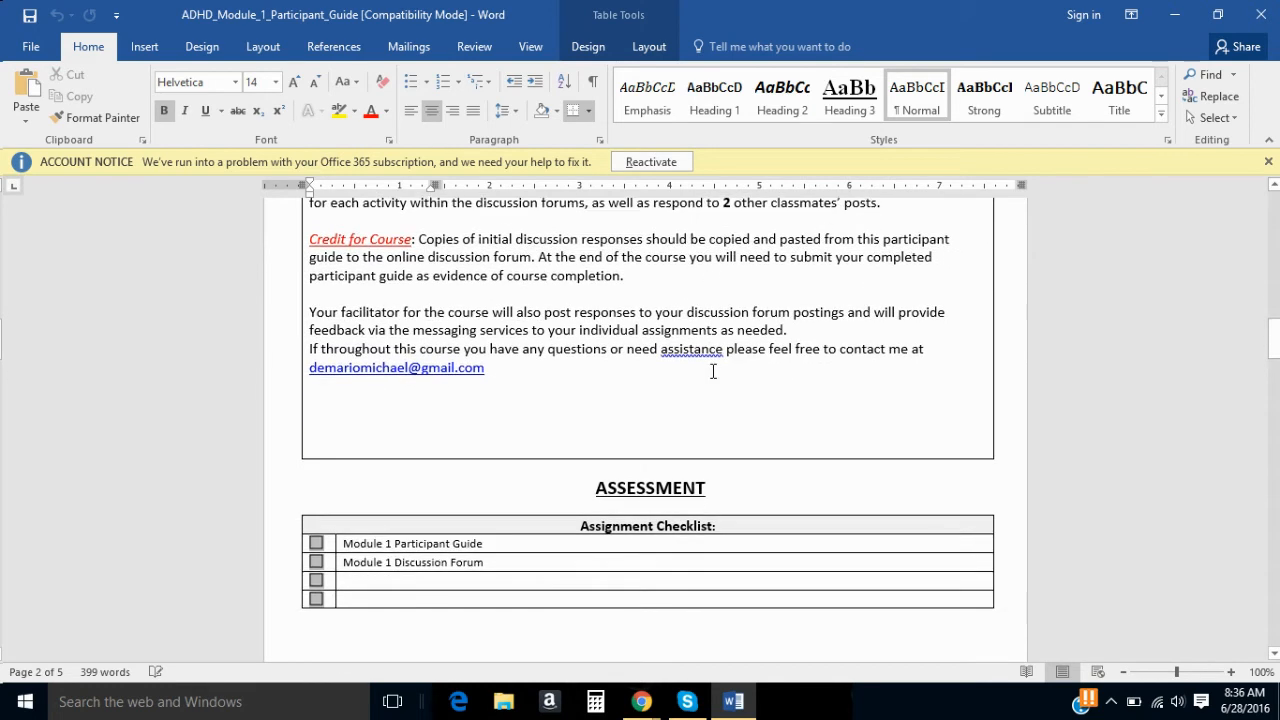
scroll("down", 3)
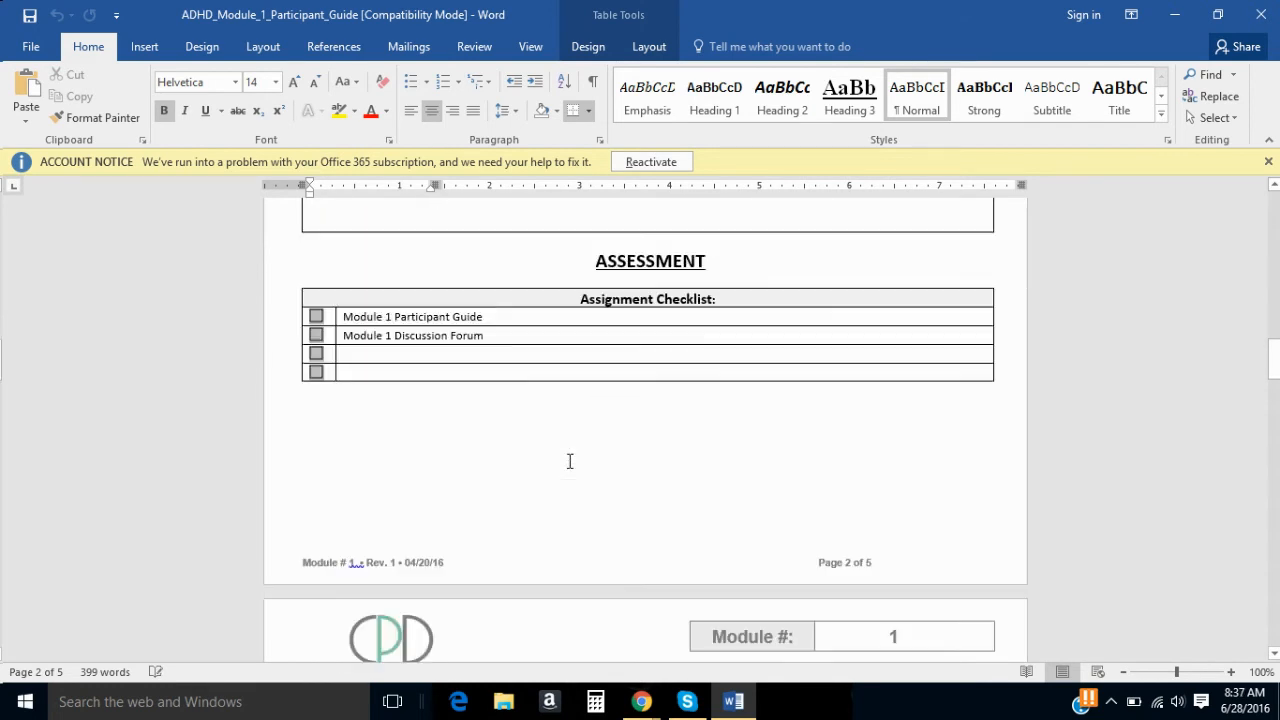
scroll("down", 3)
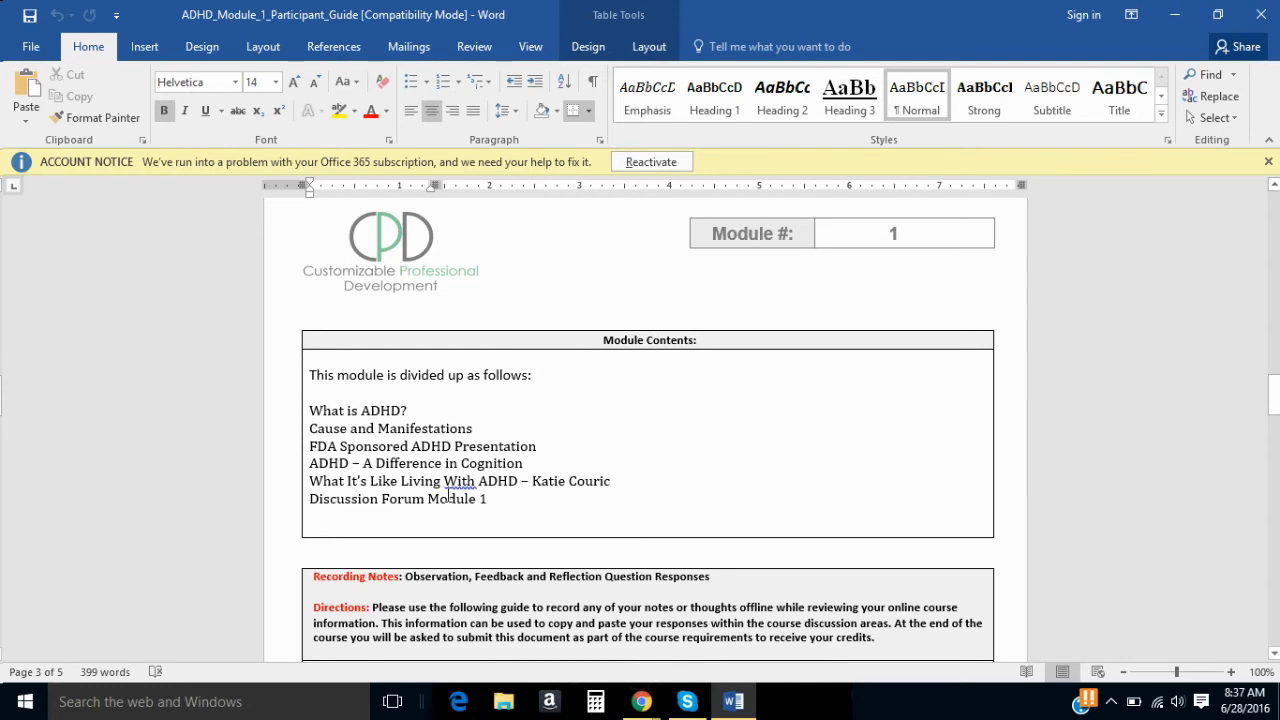
scroll("down", 3)
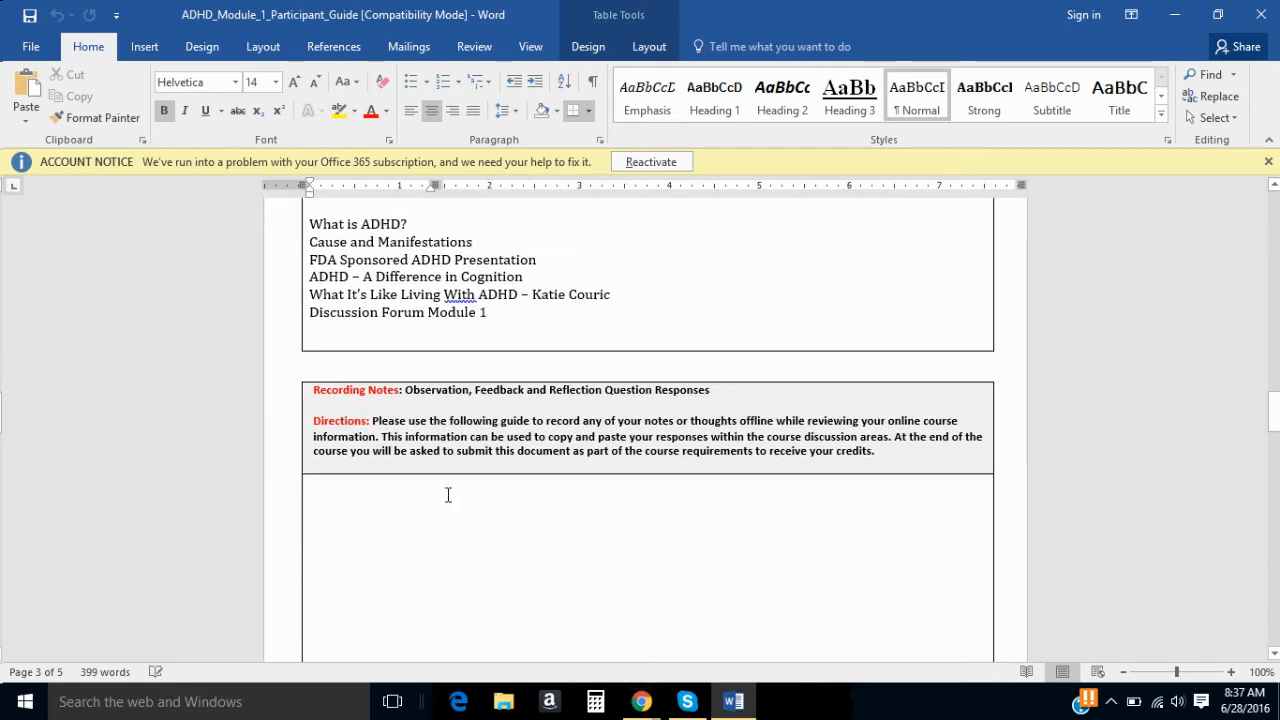
scroll("down", 3)
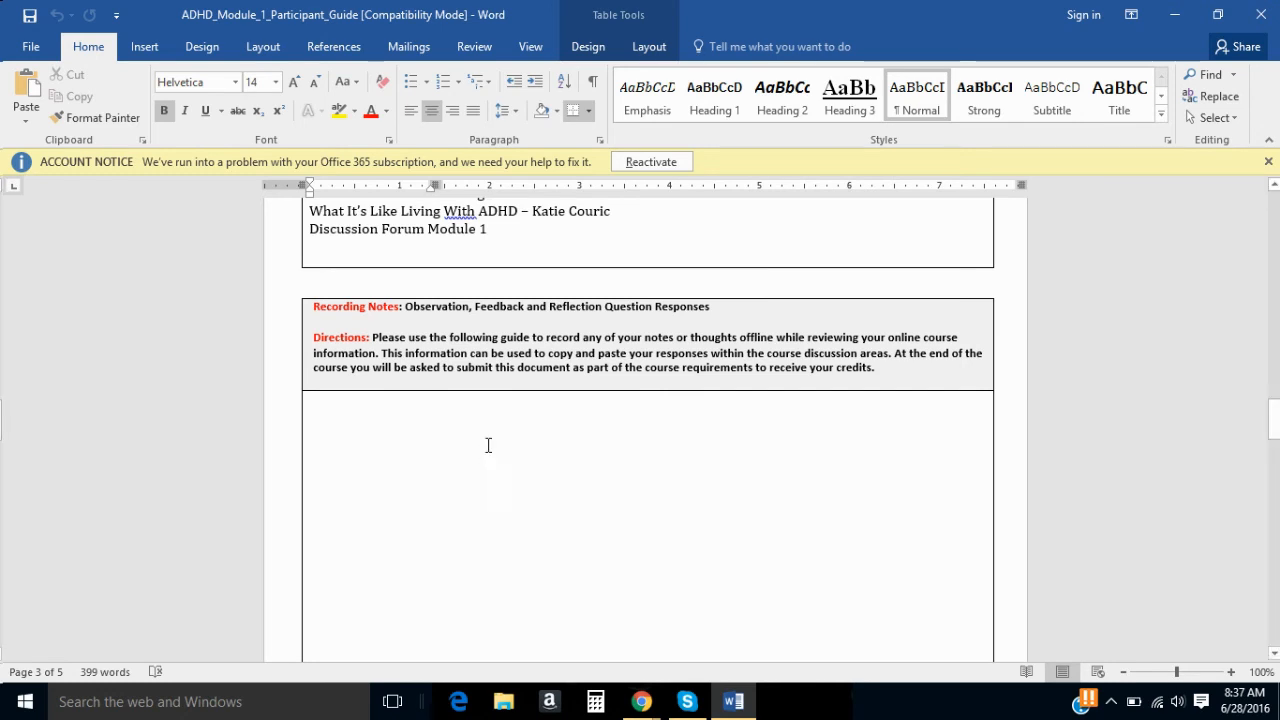
scroll("down", 3)
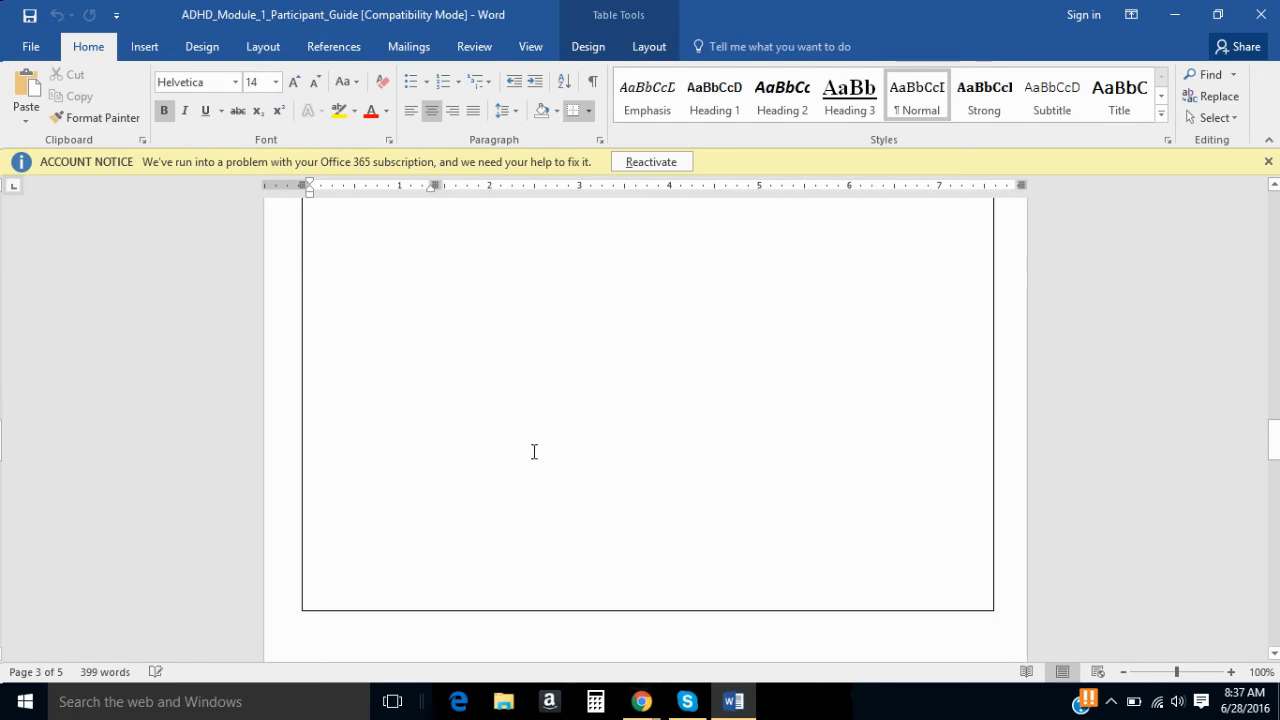
Step: Scroll through the participant guide to the Recording Notes area for the pasted notes
scroll("down", 3)
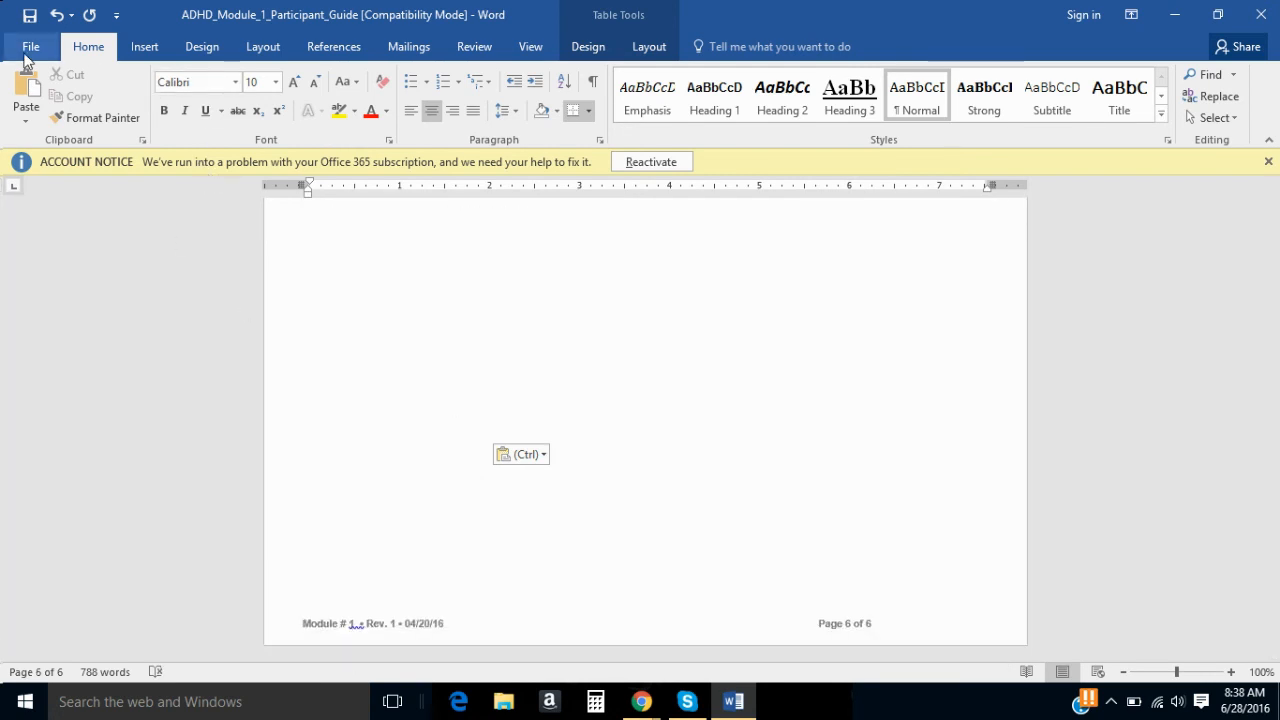
Step: Save the guide to the Desktop as ADHD_Module_1_Participant_Guide via Save As > Browse
left_click(30, 46)
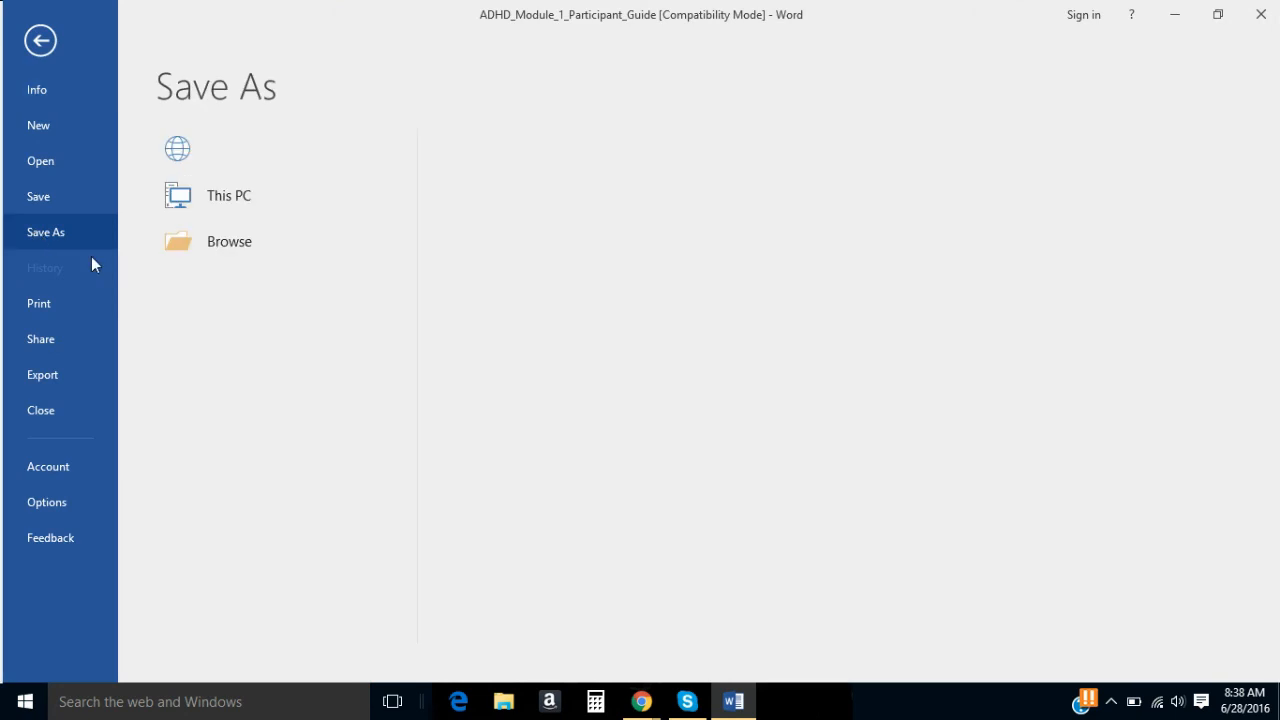
left_click(244, 240)
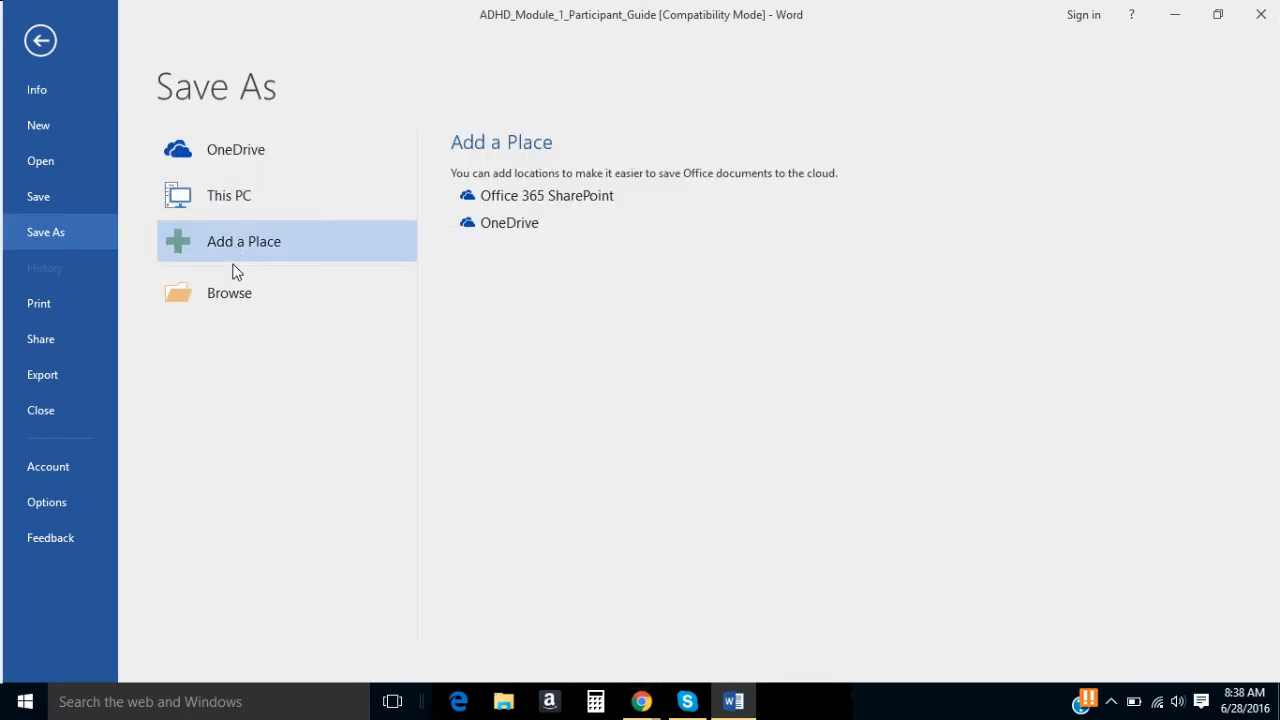
left_click(228, 292)
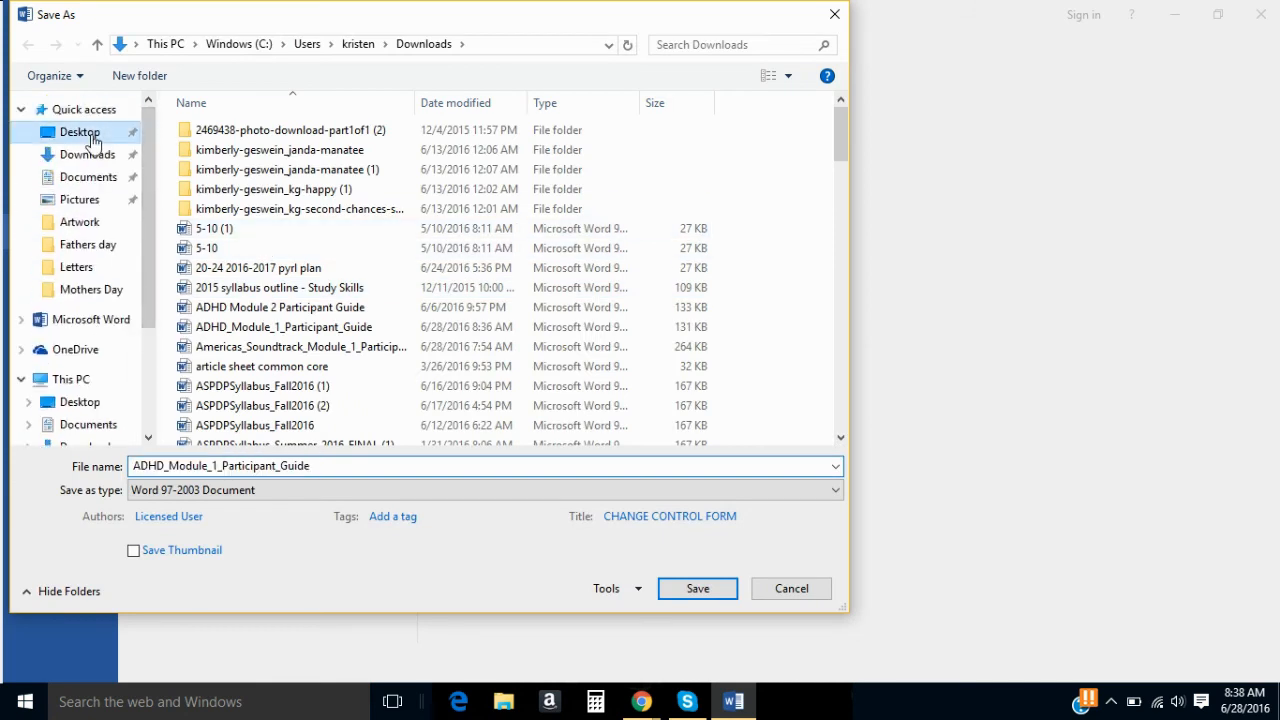
left_click(80, 132)
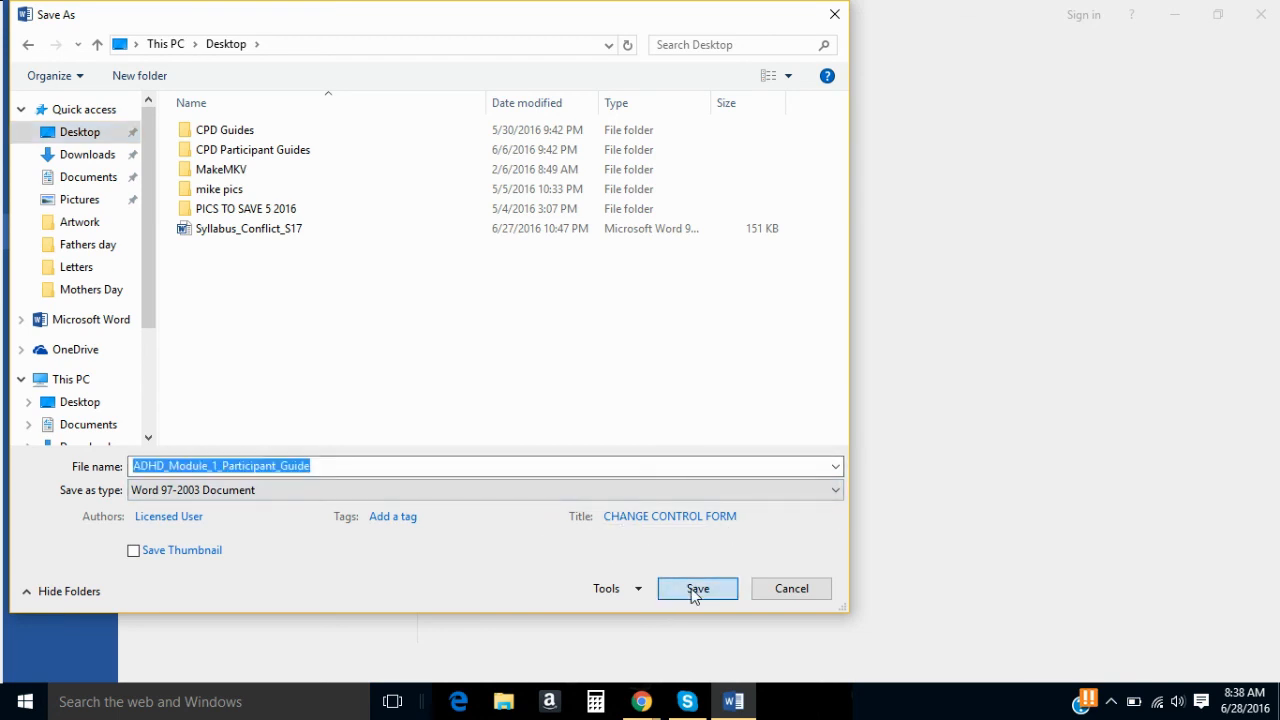
left_click(696, 588)
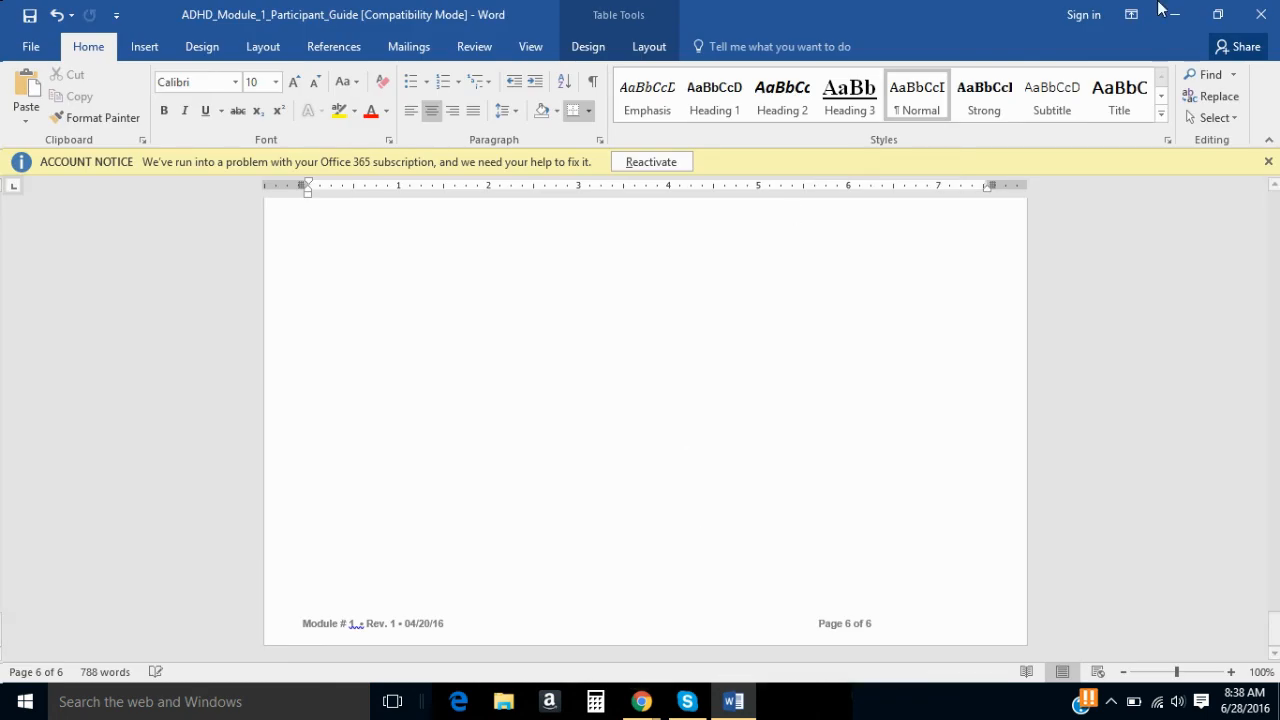
Step: Return to the Module 1 materials in Chrome and open the Module 1 Assignment page
left_click(640, 700)
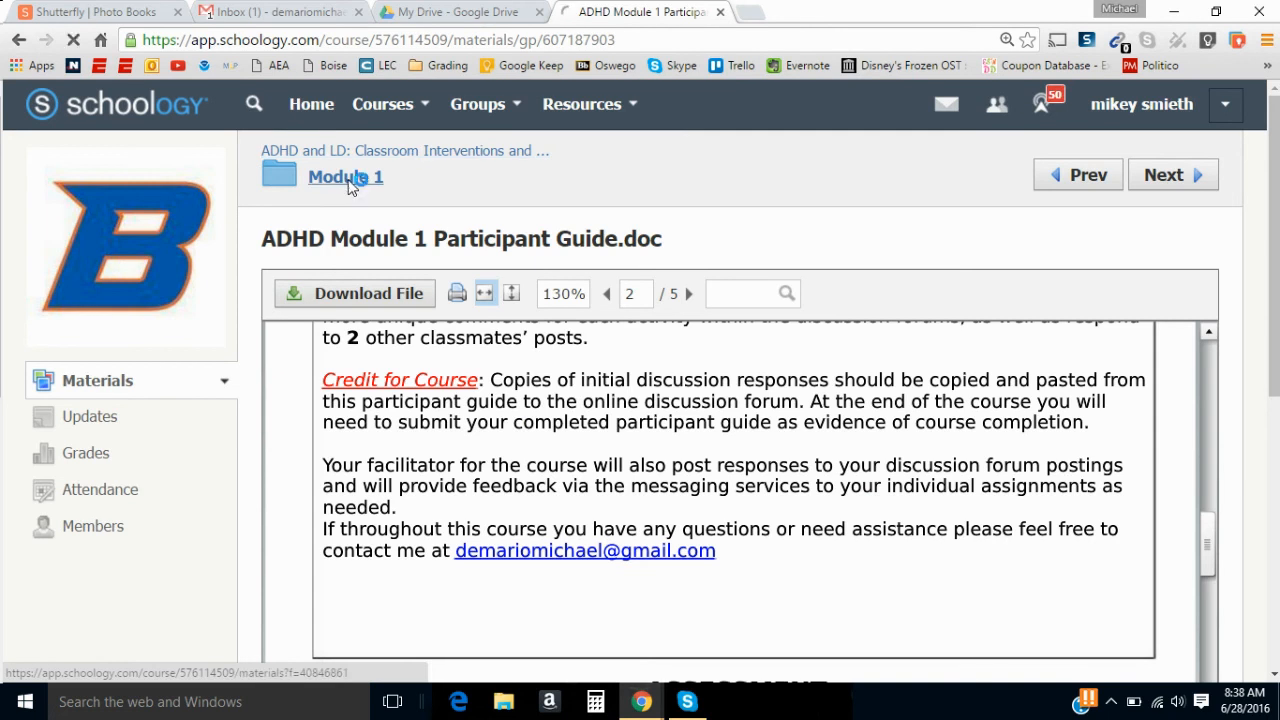
left_click(344, 176)
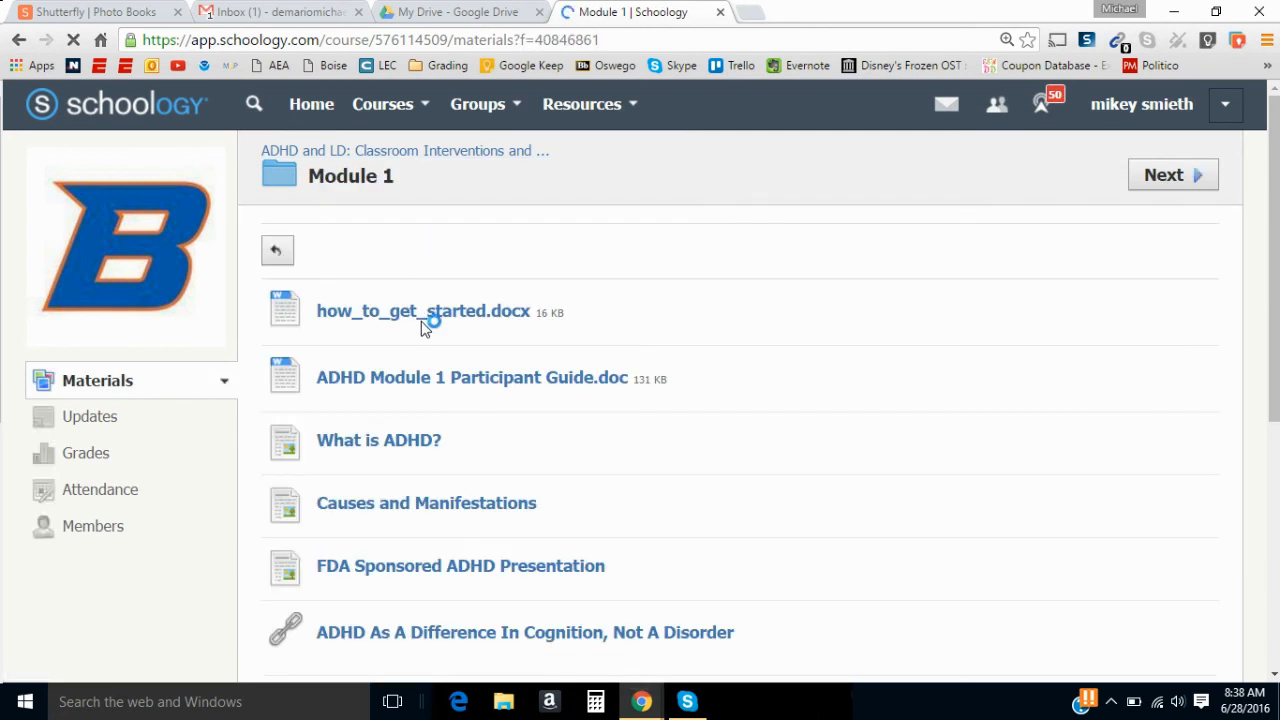
scroll("down", 3)
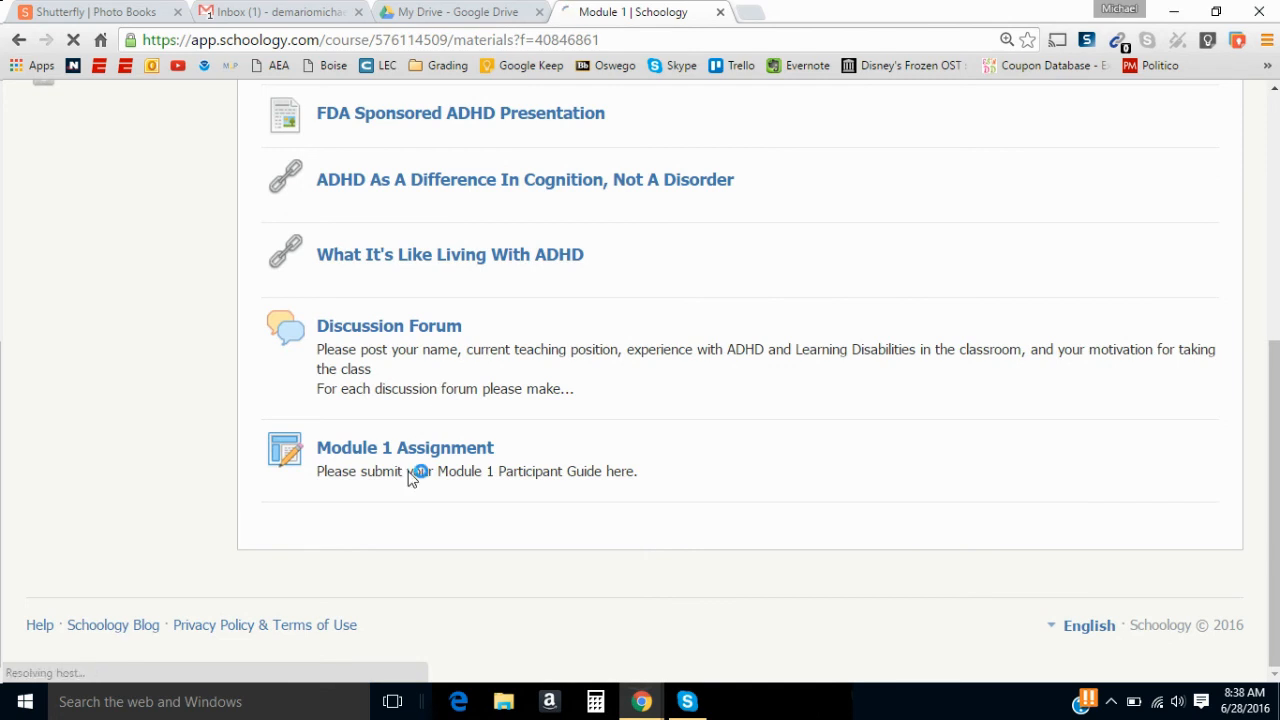
mouse_move(404, 448)
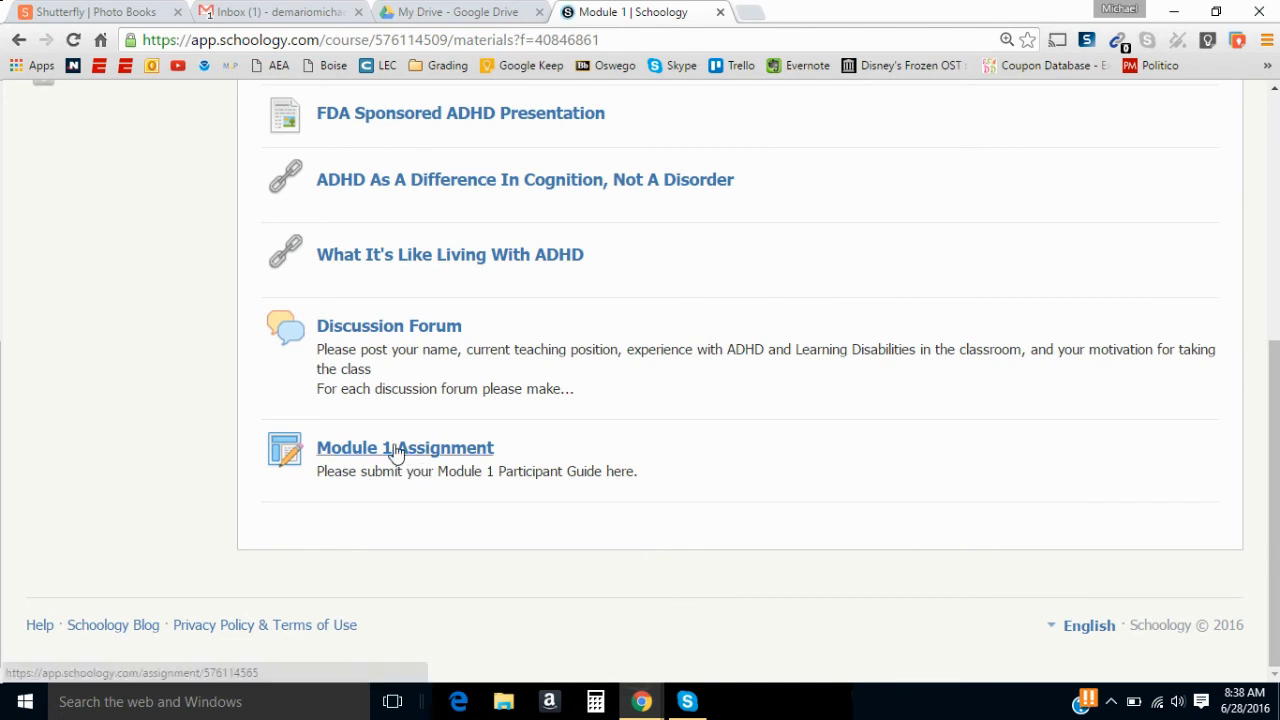
left_click(404, 448)
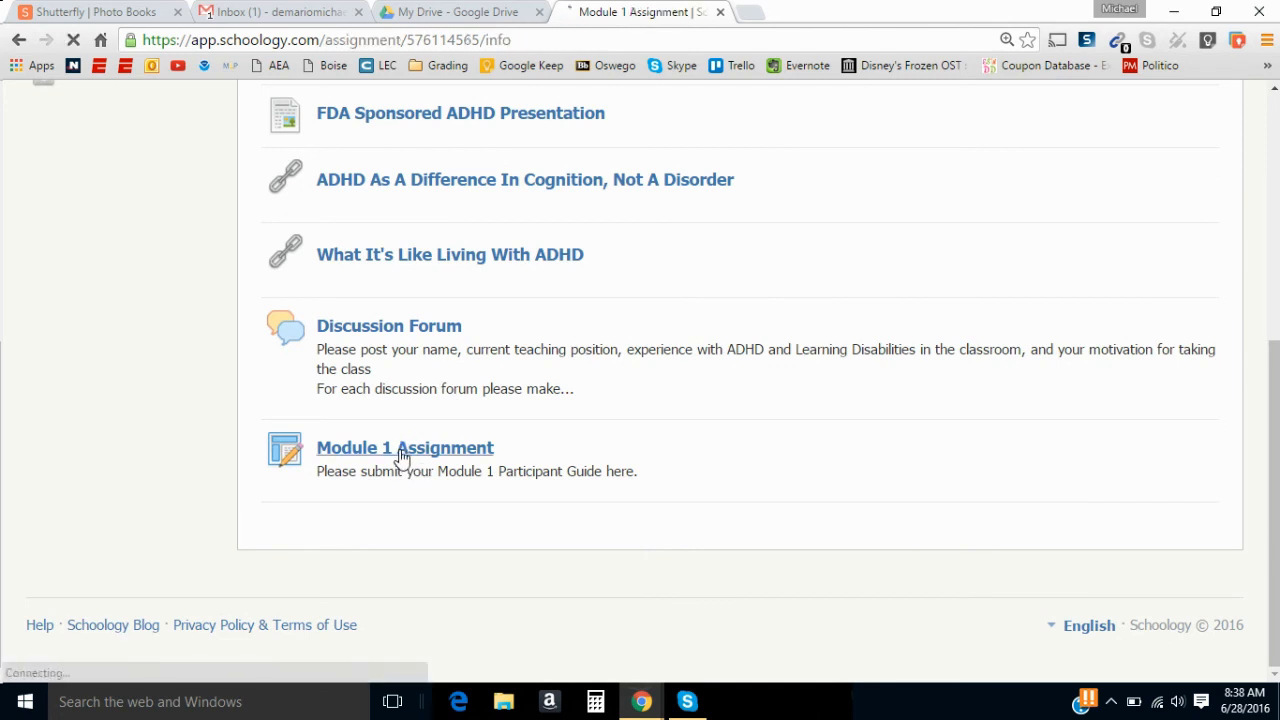
left_click(404, 448)
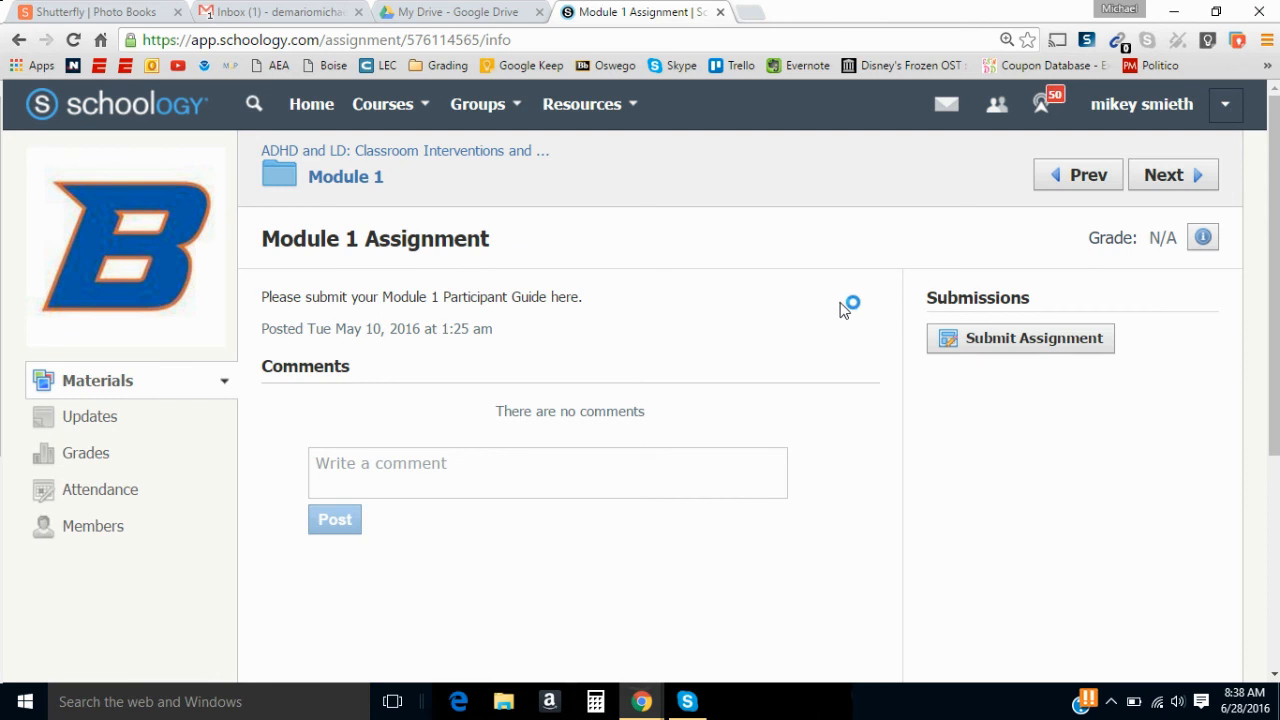
Step: Start a submission for the assignment and choose to upload a file from the computer
left_click(1020, 338)
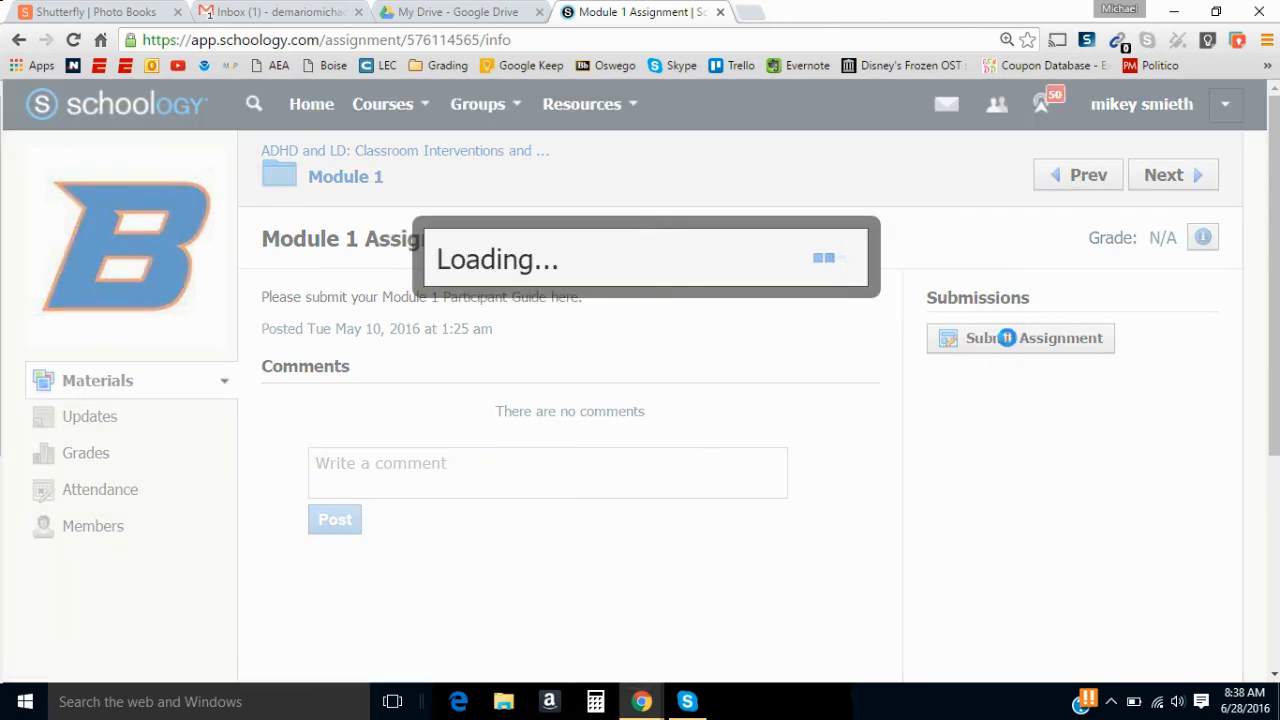
left_click(1032, 338)
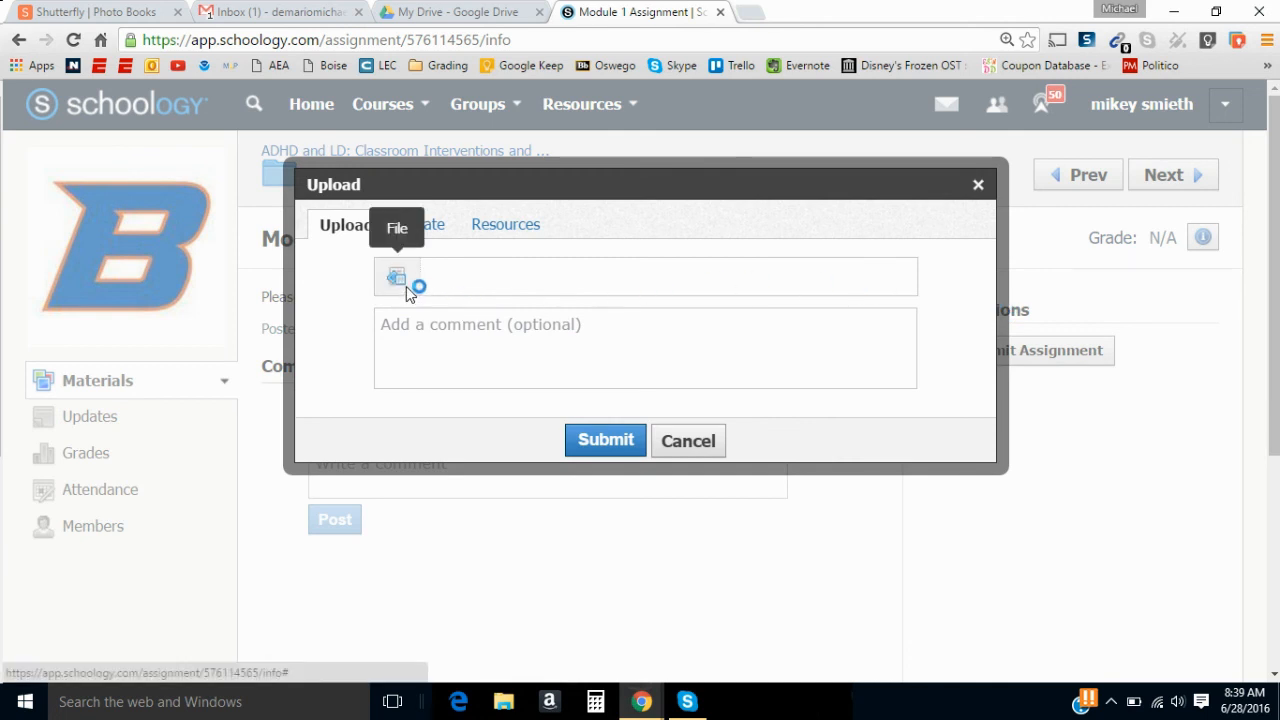
left_click(396, 276)
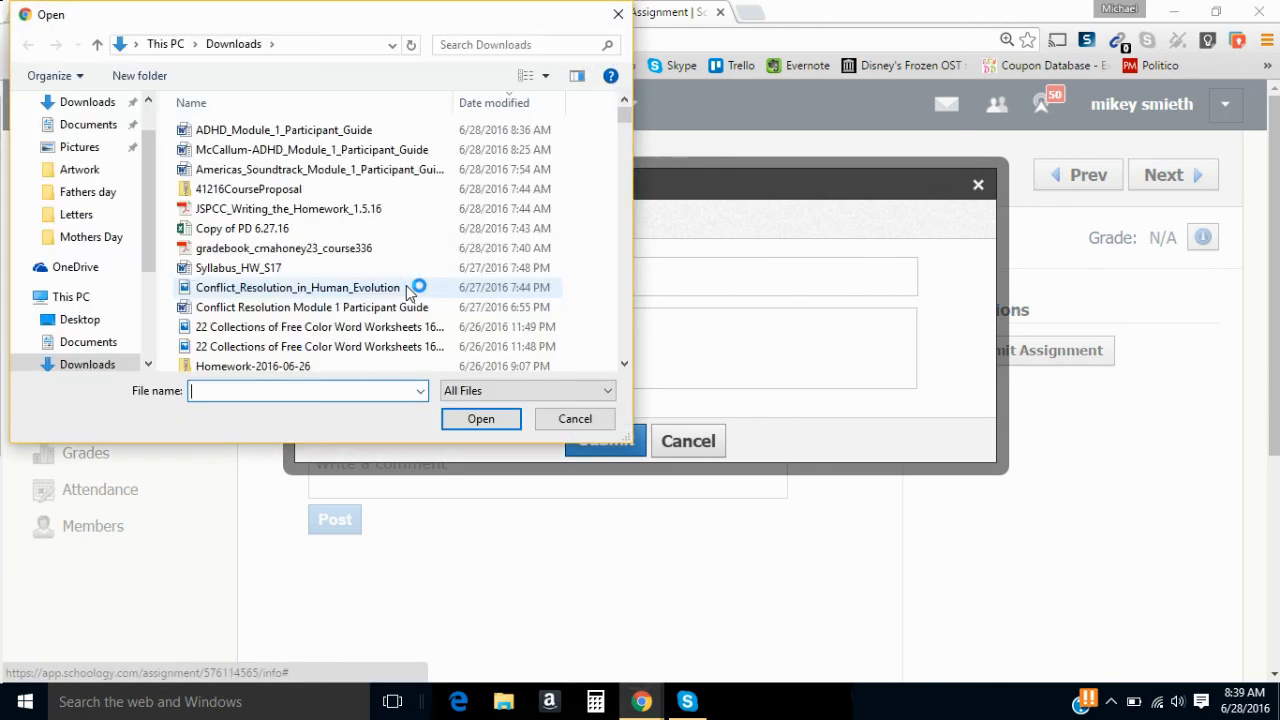
left_click(82, 108)
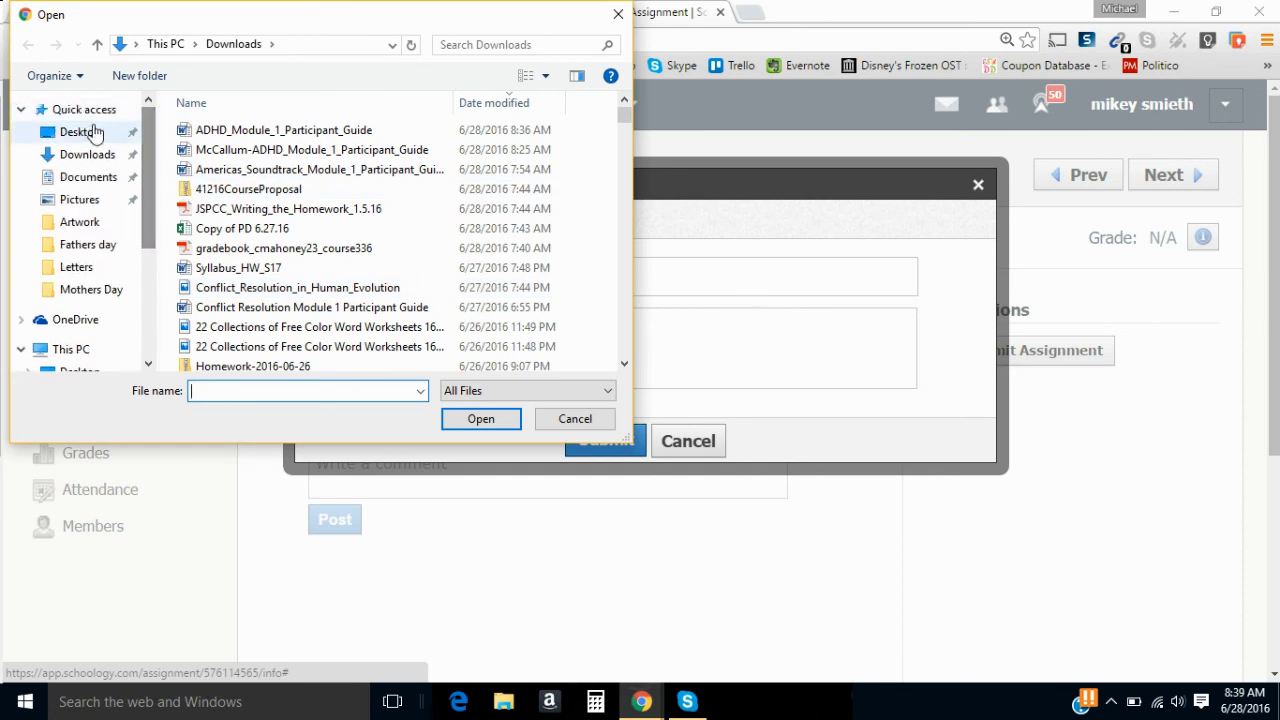
Step: Attach ADHD_Module_1_Participant_Guide from the Desktop and submit it to the assignment
left_click(80, 132)
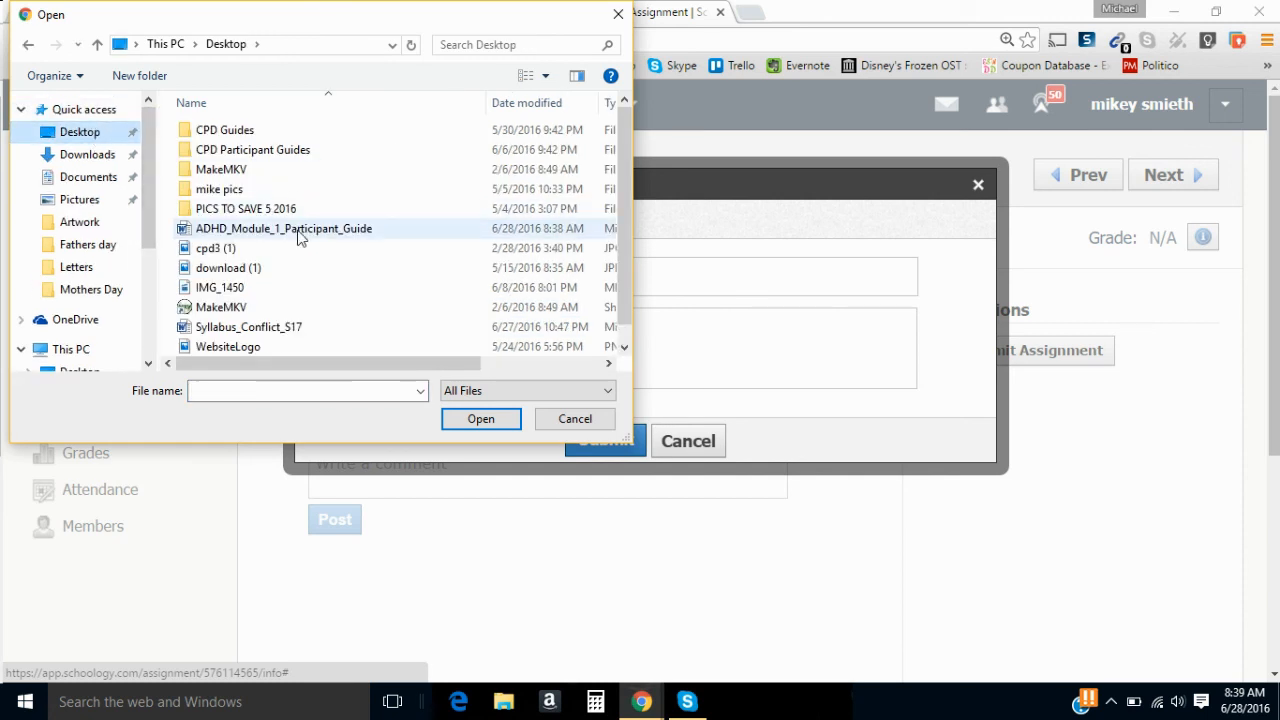
left_click(284, 228)
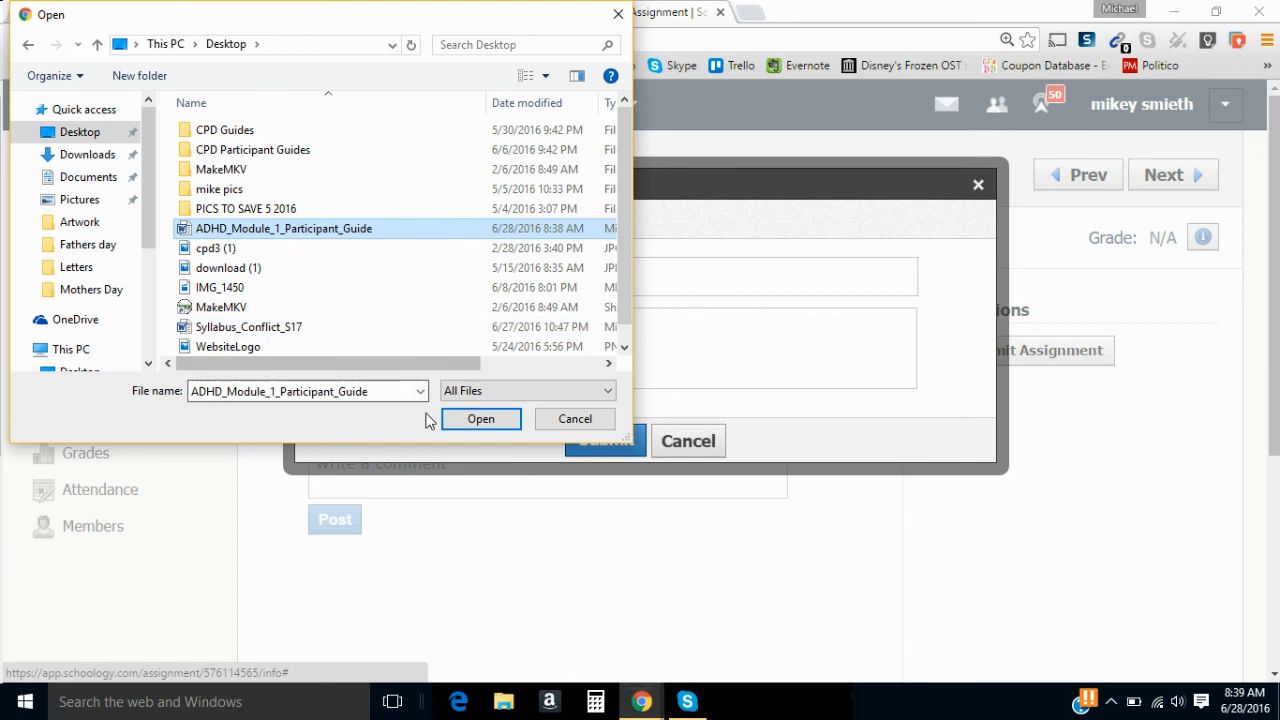
left_click(480, 418)
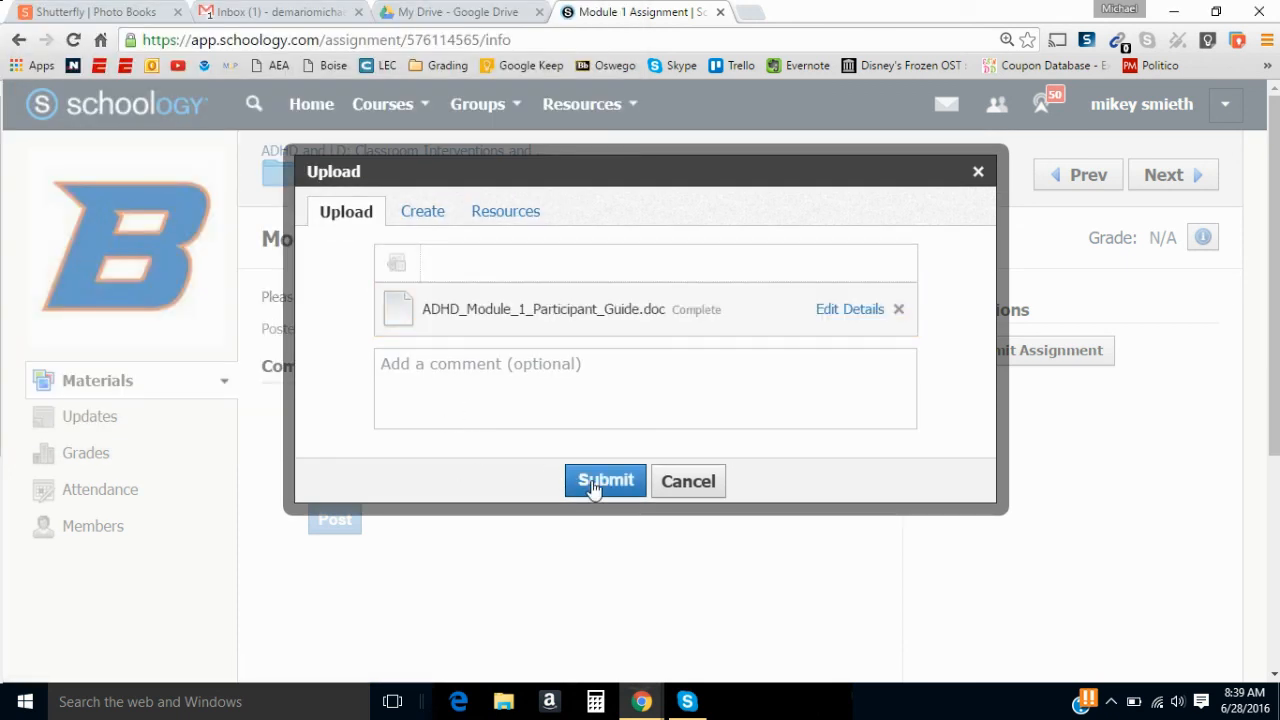
left_click(604, 480)
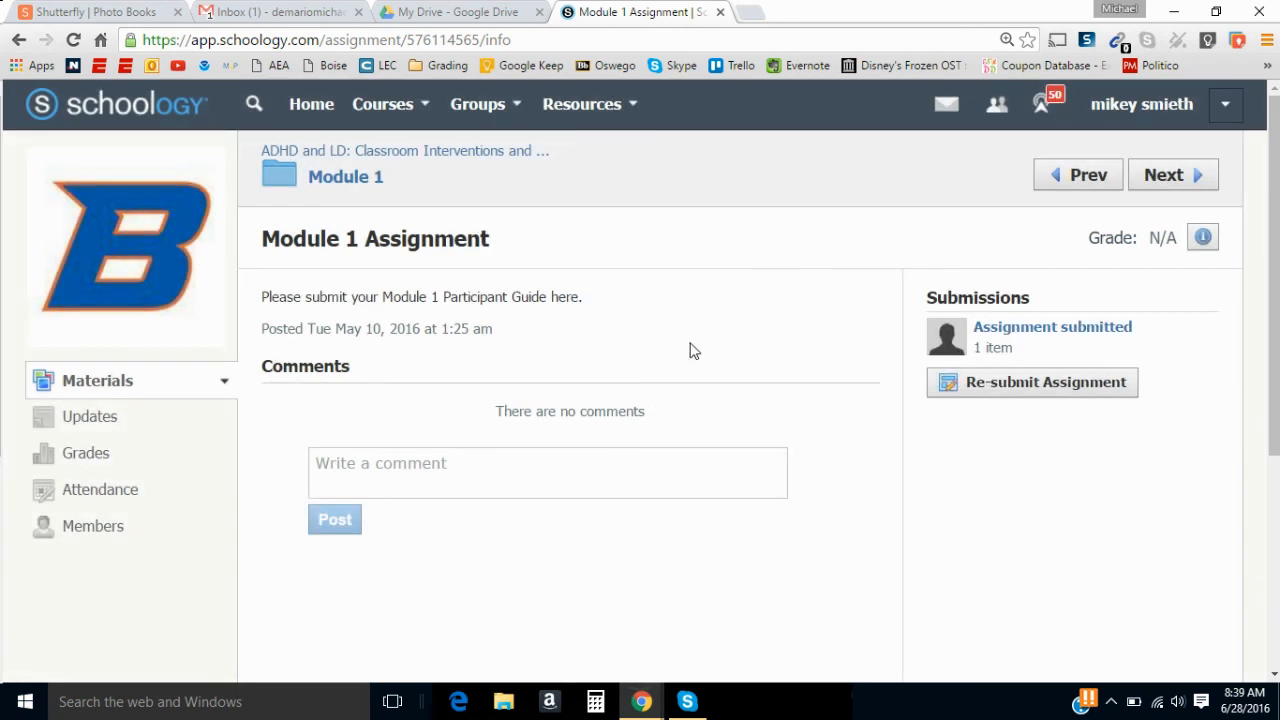
mouse_move(658, 326)
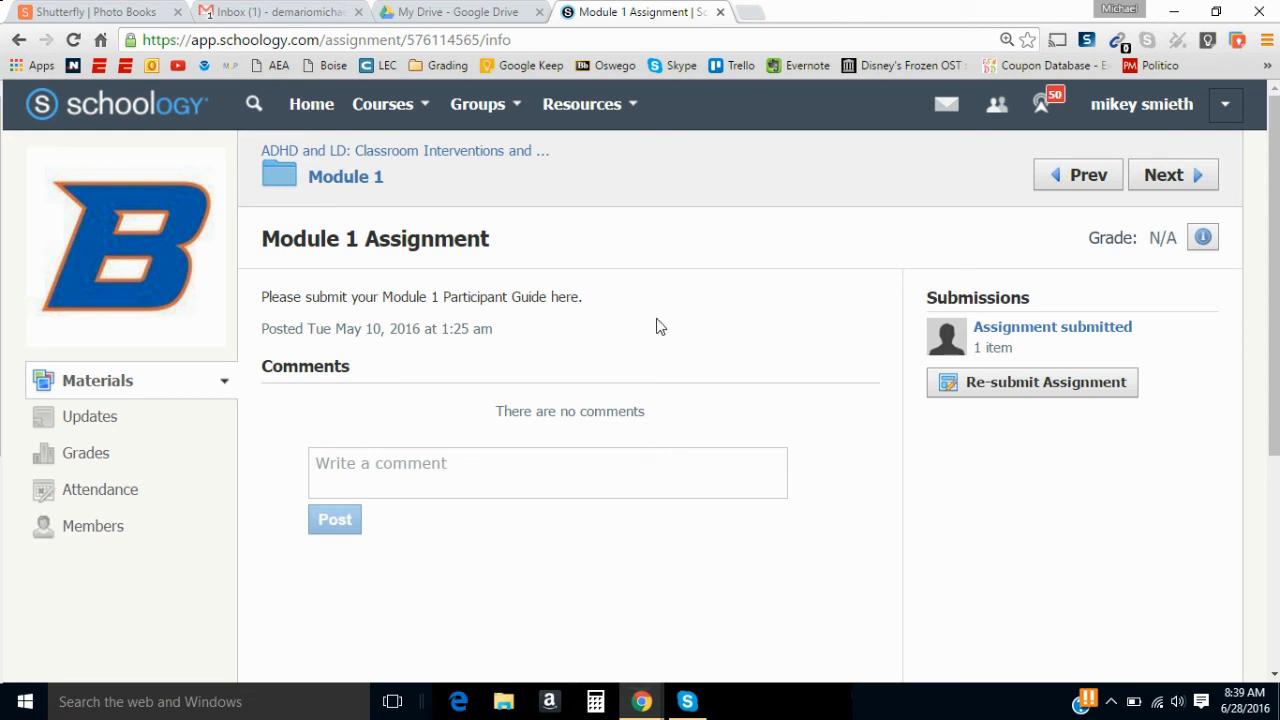
mouse_move(520, 264)
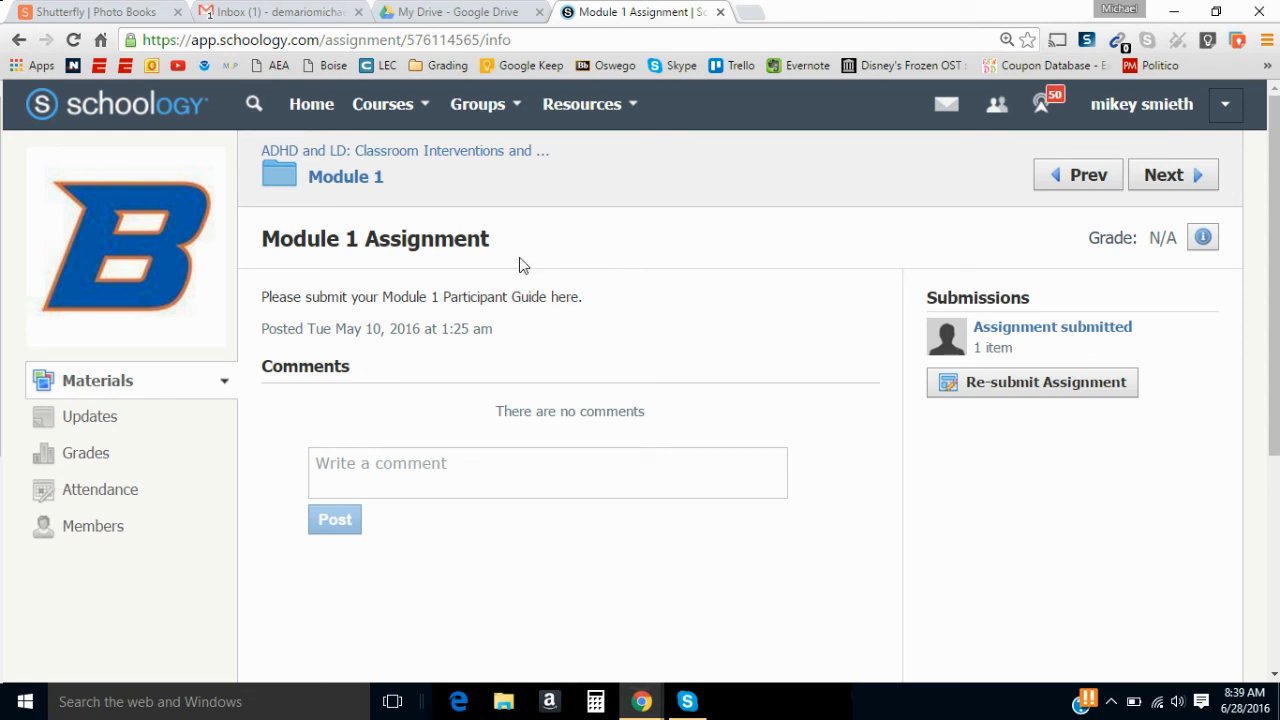
mouse_move(518, 260)
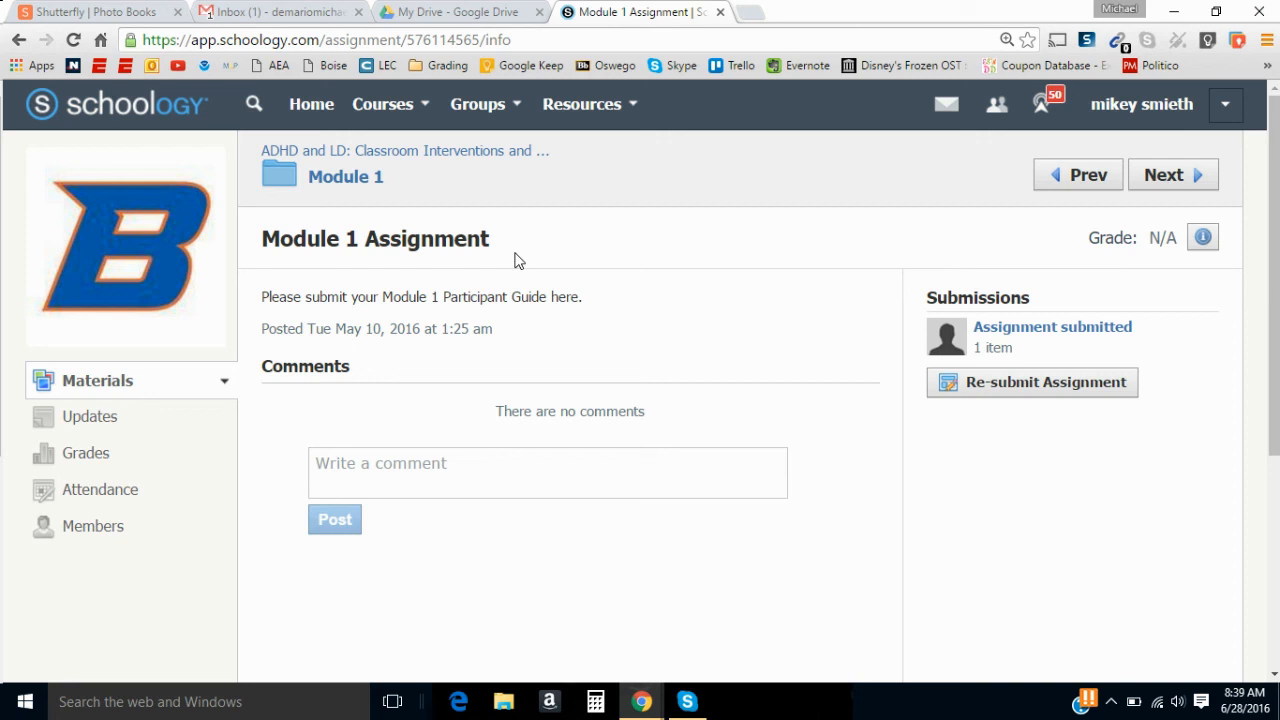